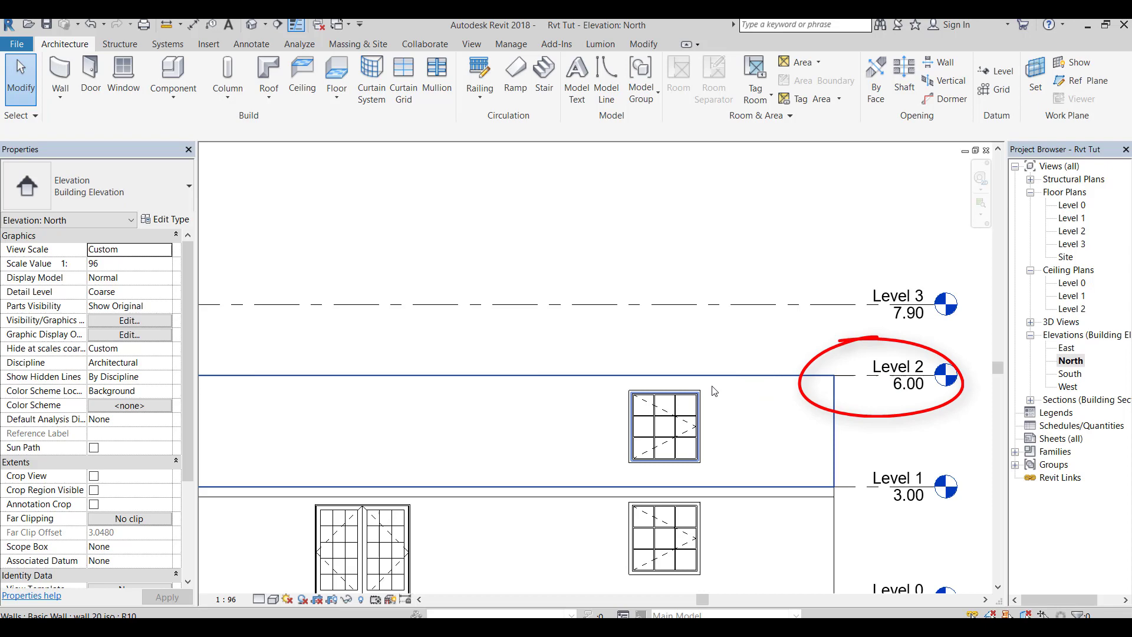
Step: Open the Level 2 floor plan and delete Section 1, confirming the warning
{"action": "double_click", "coordinate": [1072, 232]}
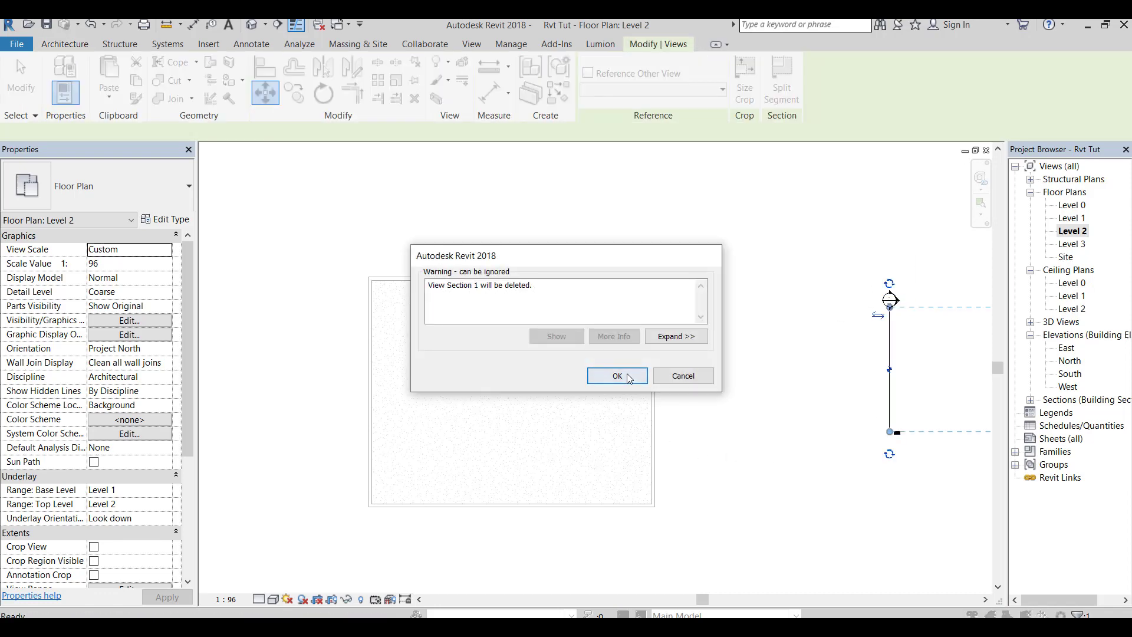
{"action": "left_click", "coordinate": [617, 376]}
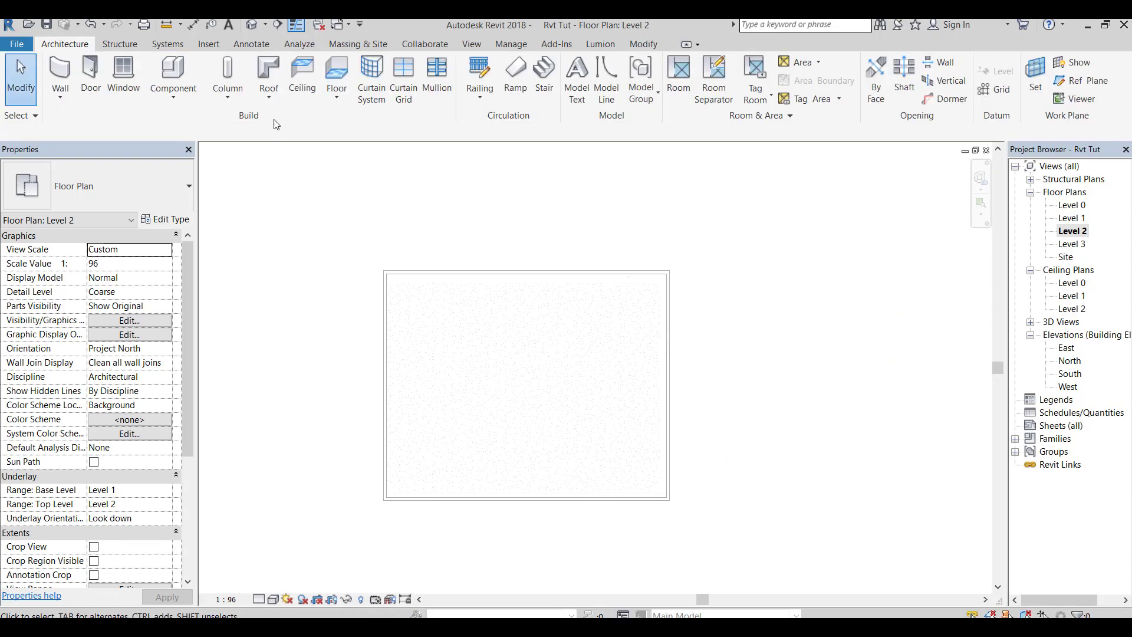
{"action": "left_click", "coordinate": [267, 72]}
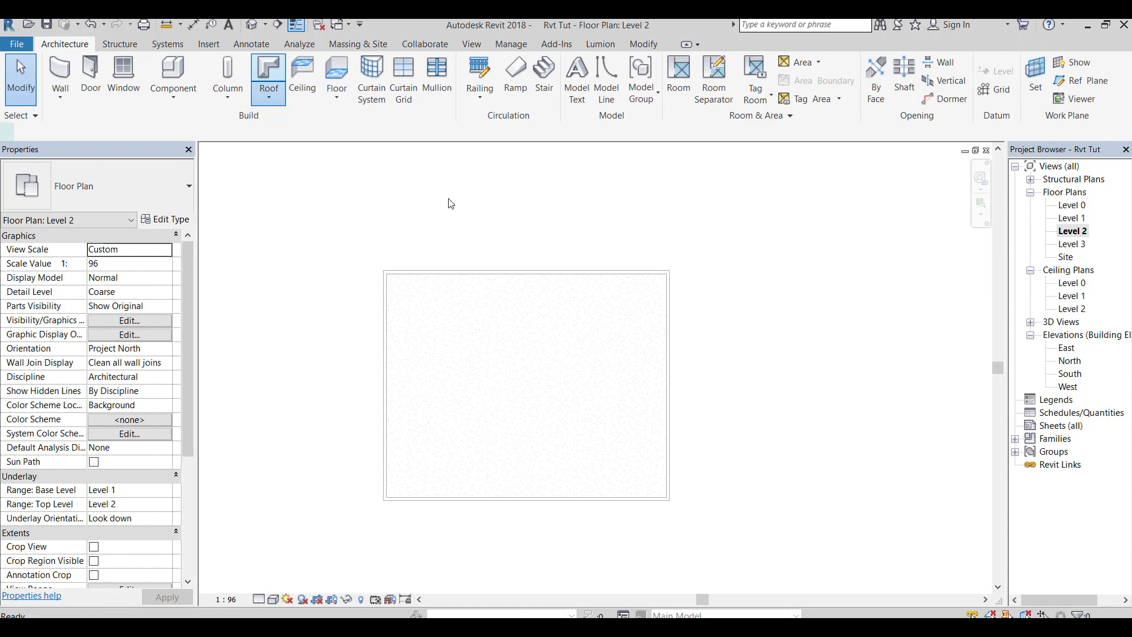
Step: Start Roof by Footprint, then exit the sketch and view the roofless building in 3D
{"action": "left_click", "coordinate": [268, 74]}
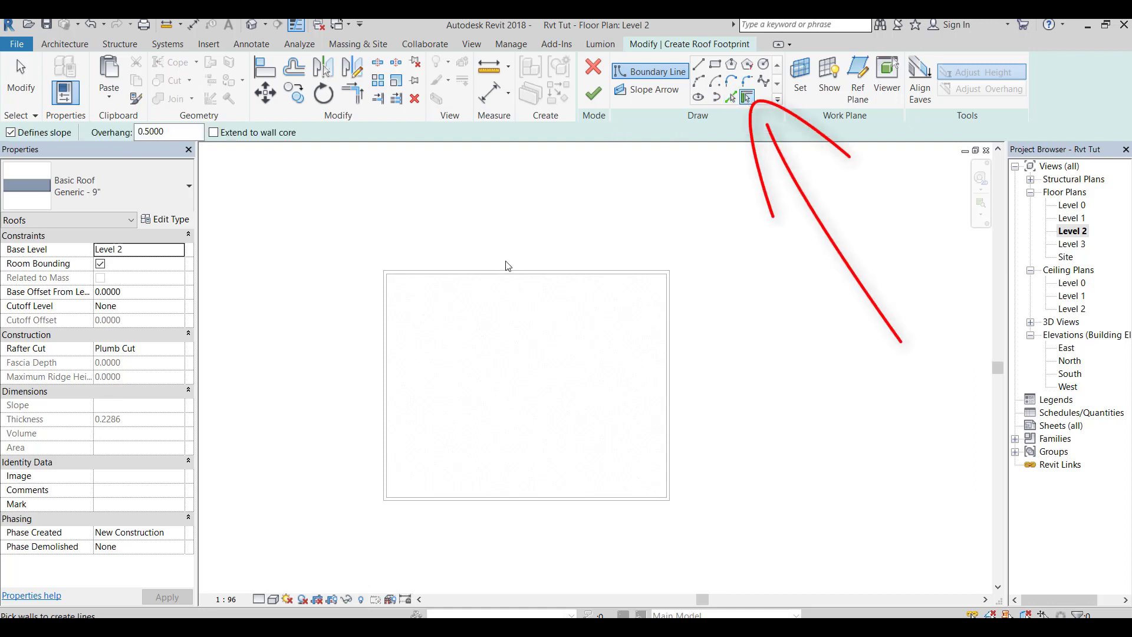
{"action": "key", "text": "Tab"}
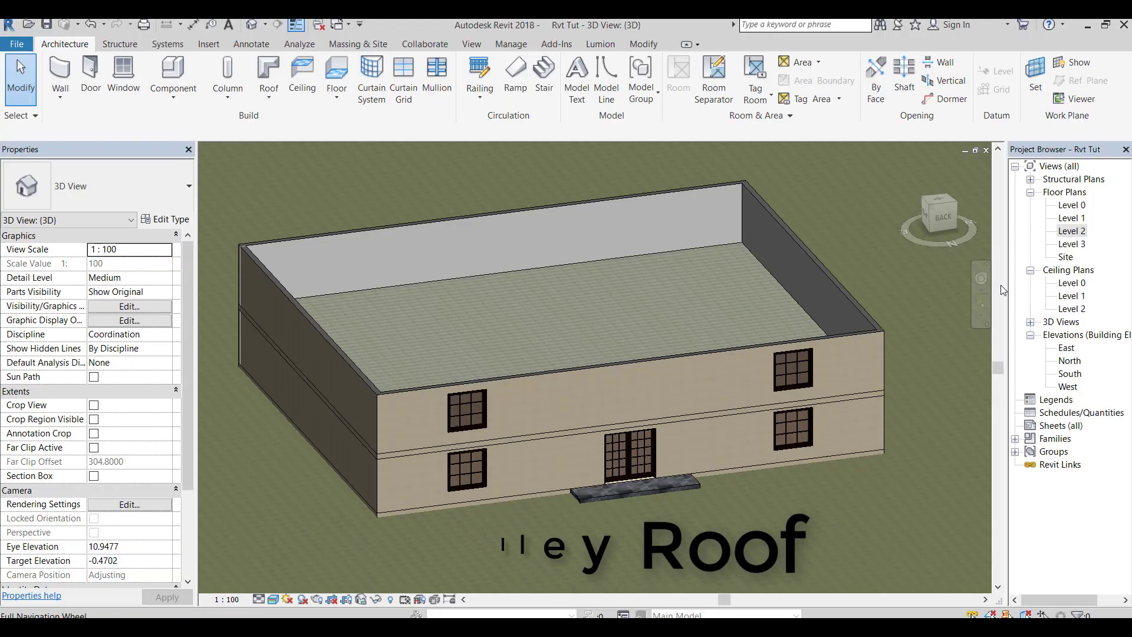
Step: Draw walls for a projecting front wing on Level 1, then return to the Level 2 plan
{"action": "double_click", "coordinate": [1072, 231]}
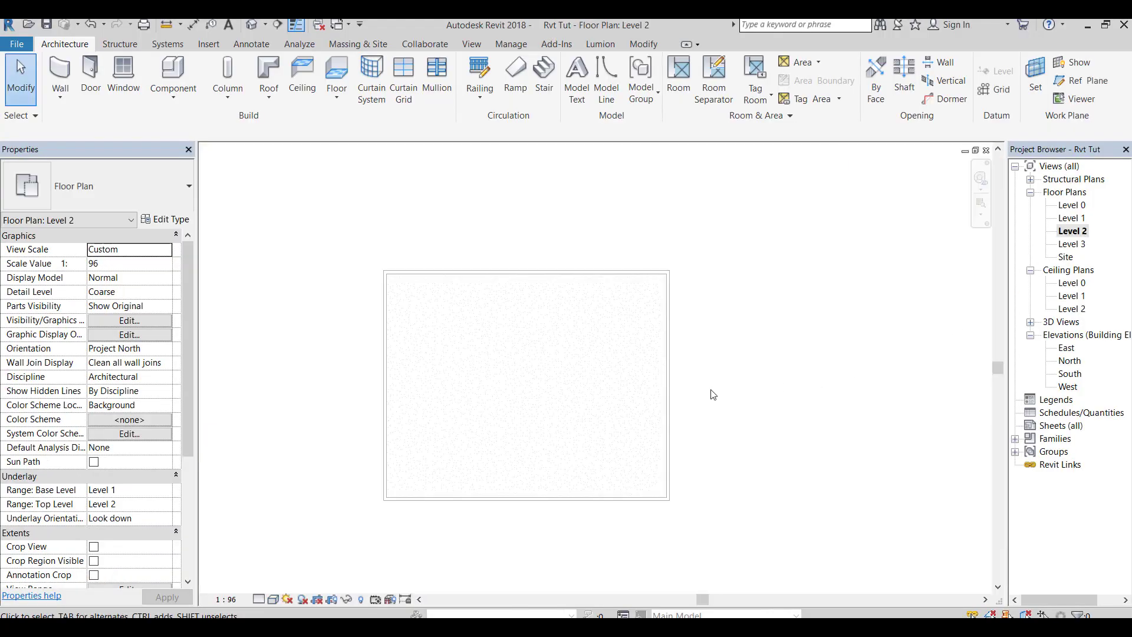
{"action": "double_click", "coordinate": [1072, 217]}
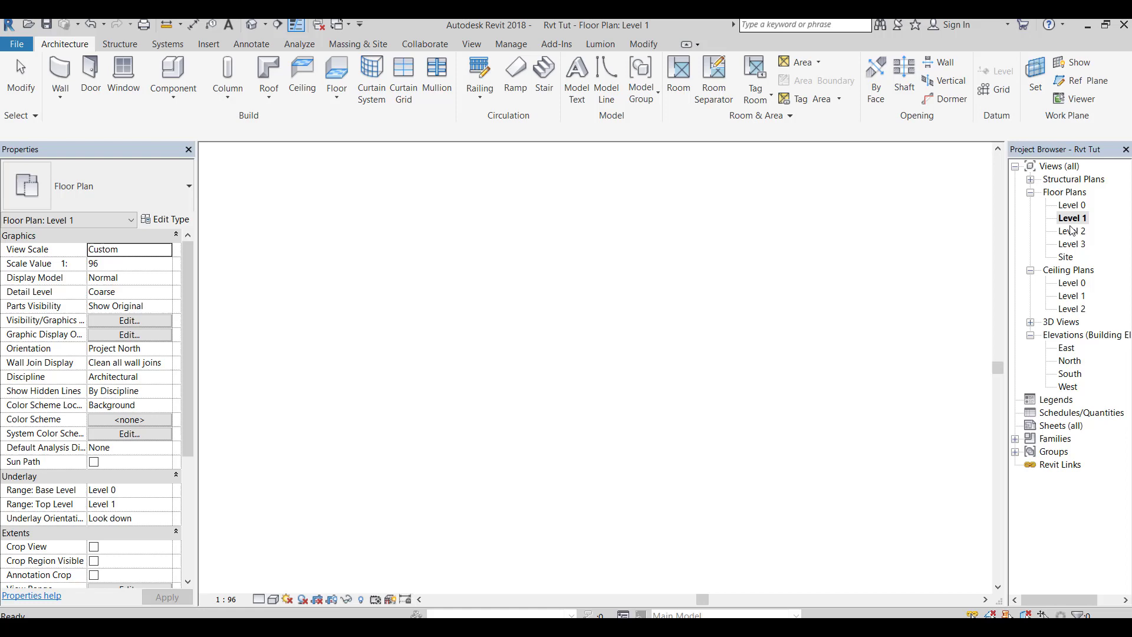
{"action": "double_click", "coordinate": [1072, 218]}
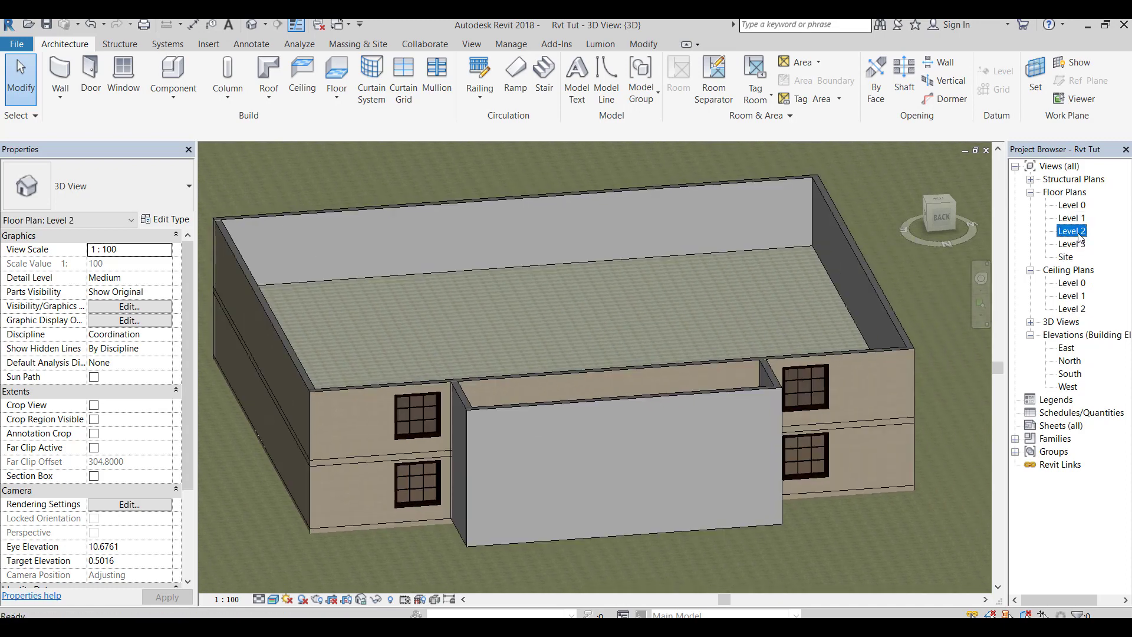
{"action": "double_click", "coordinate": [1073, 230]}
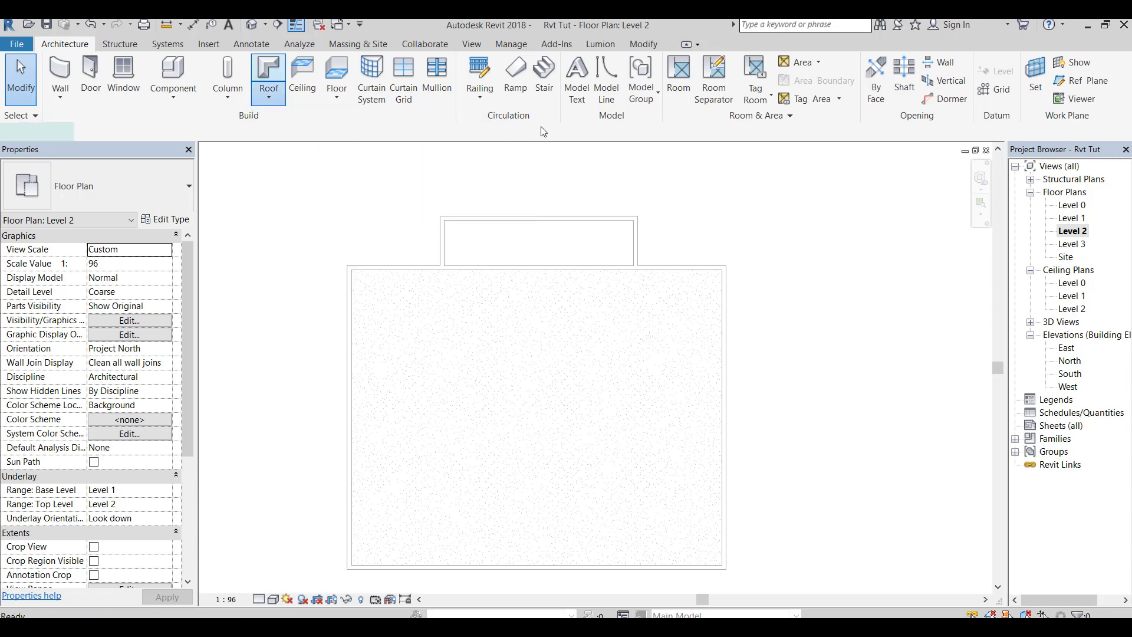
Step: Sketch a hipped footprint roof by picking the main block and wing walls, then recheck the levels
{"action": "left_click", "coordinate": [268, 70]}
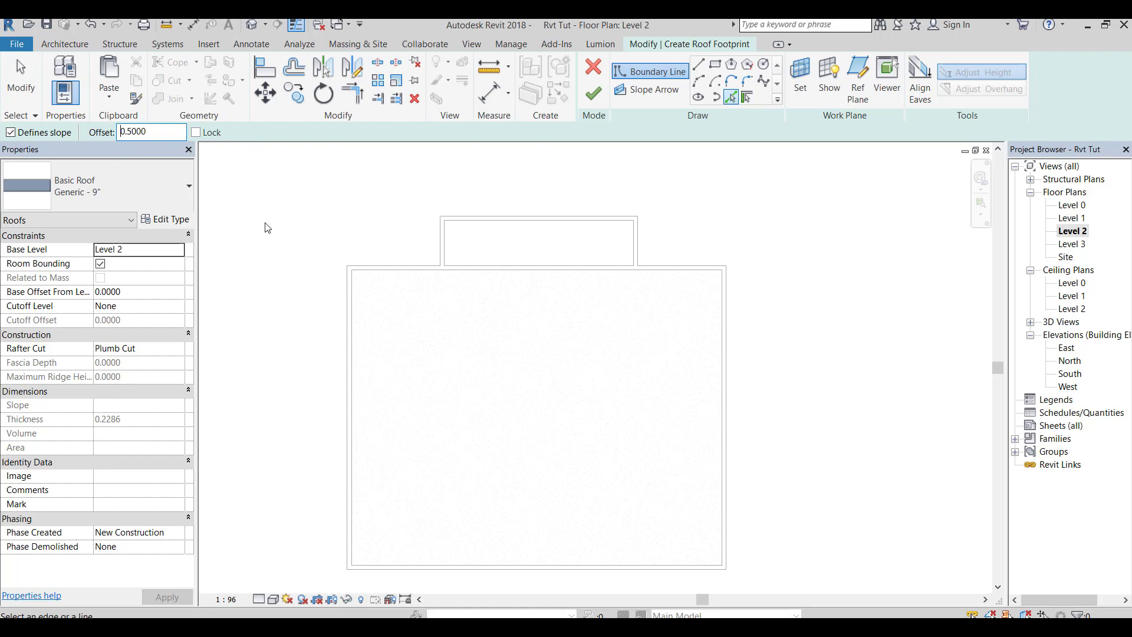
{"action": "mouse_move", "coordinate": [438, 245]}
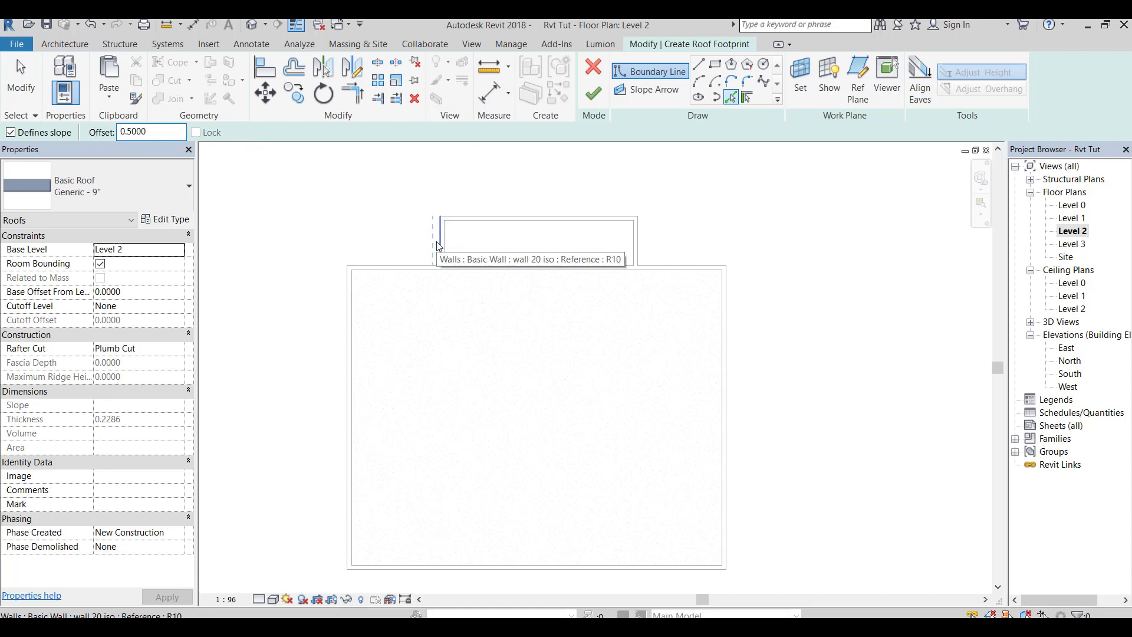
{"action": "left_click", "coordinate": [432, 242]}
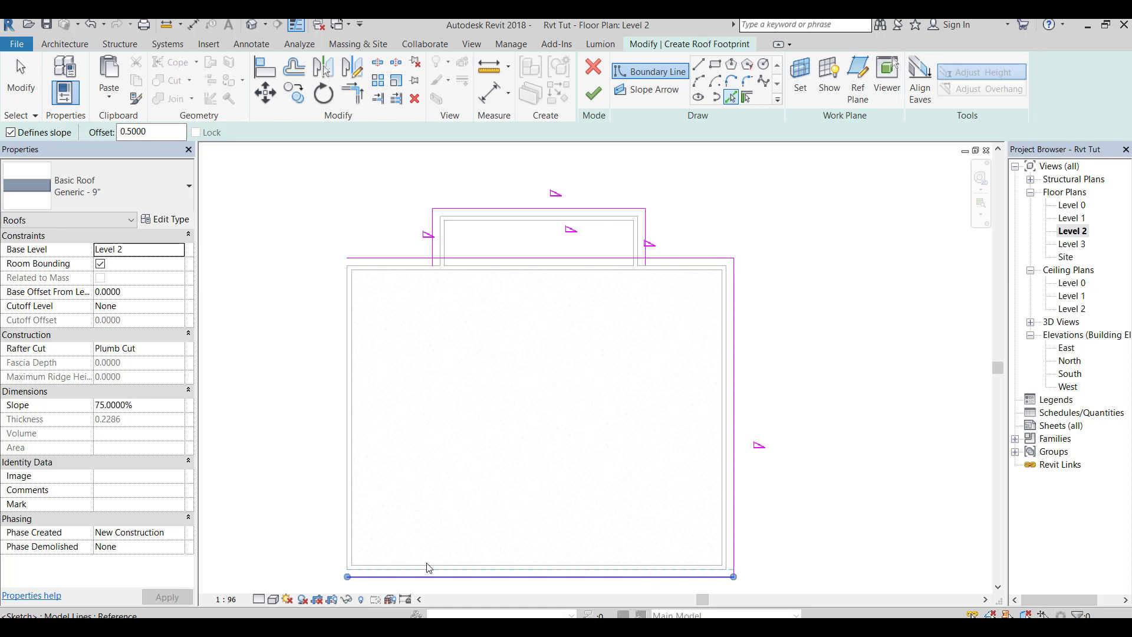
{"action": "left_click", "coordinate": [338, 397]}
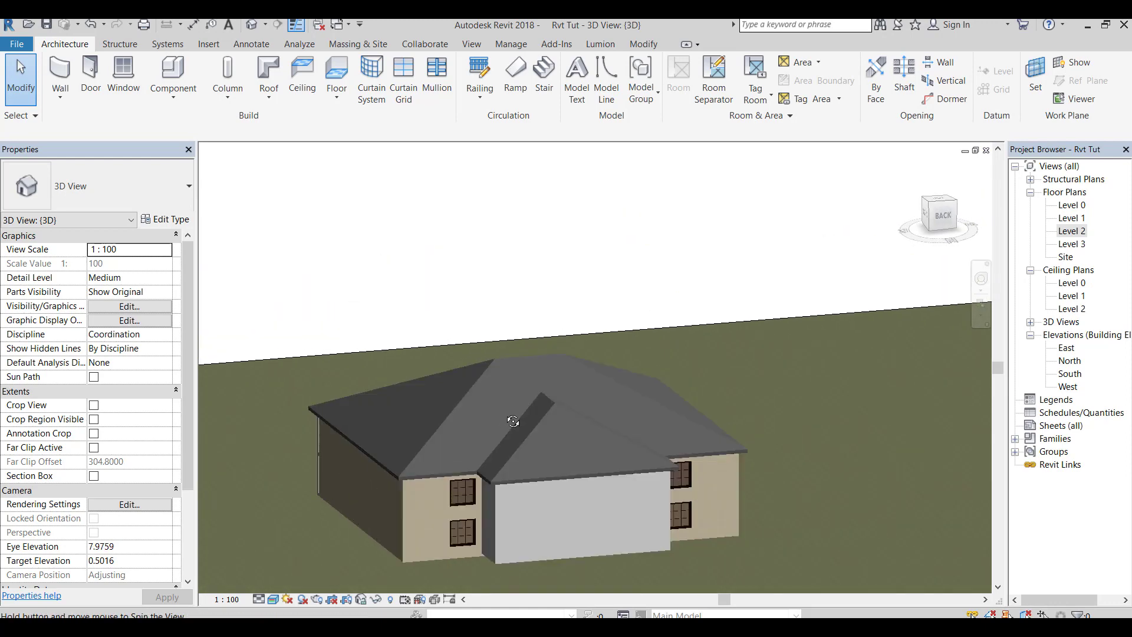
{"action": "double_click", "coordinate": [1072, 230]}
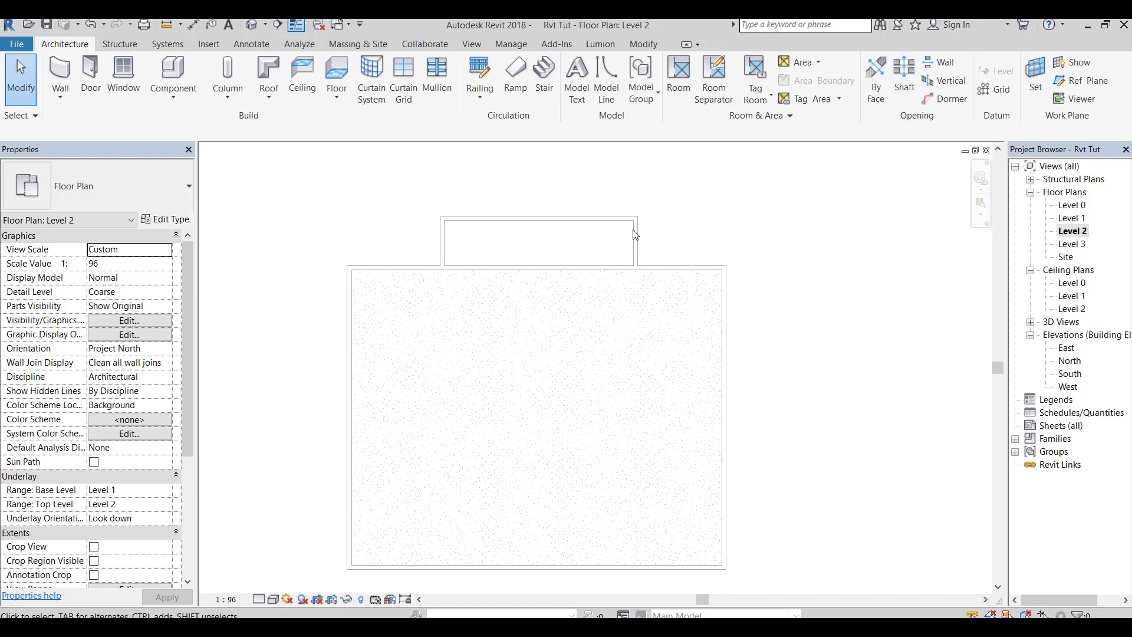
{"action": "double_click", "coordinate": [1073, 218]}
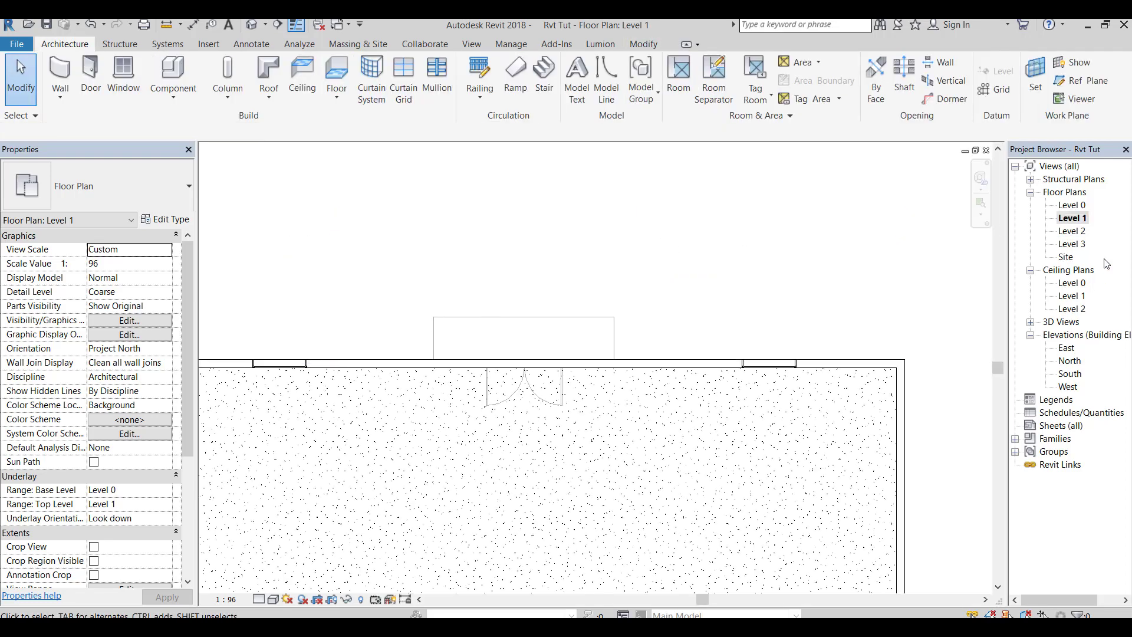
{"action": "double_click", "coordinate": [1072, 231]}
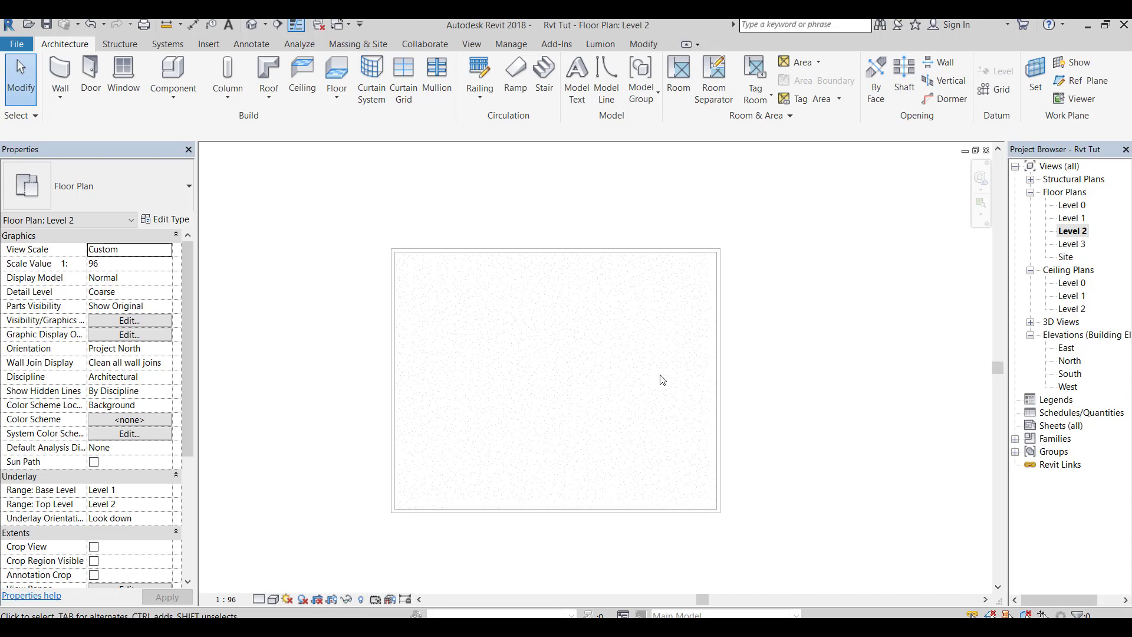
Step: Create a footprint roof with a 2.0000 overhang, sloping only the top edge at 10%
{"action": "left_click", "coordinate": [268, 72]}
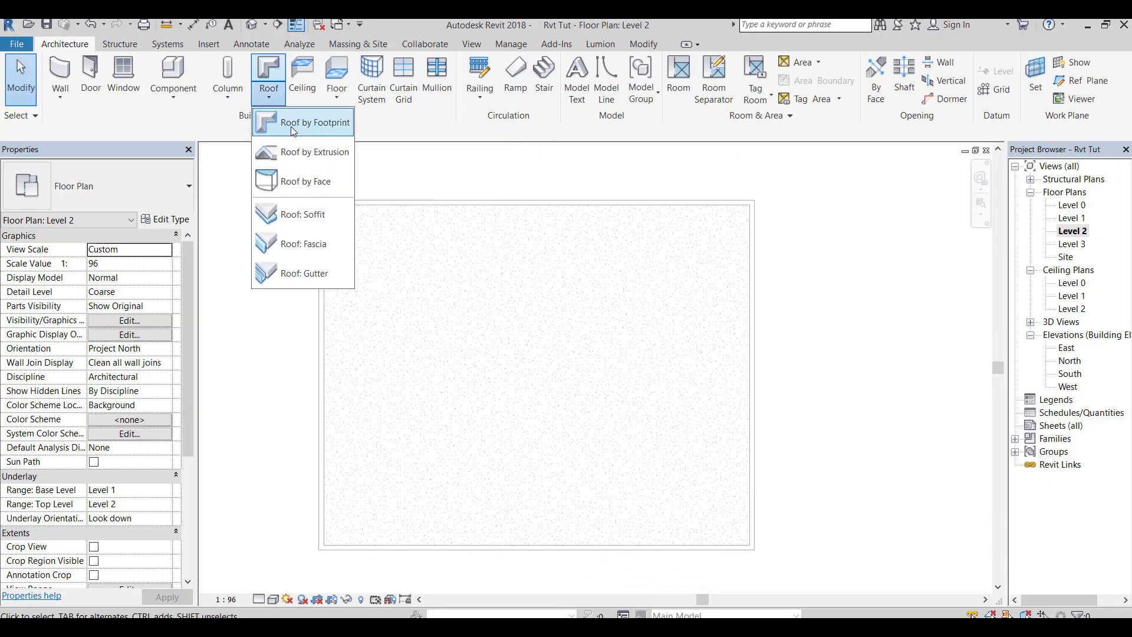
{"action": "left_click", "coordinate": [315, 122]}
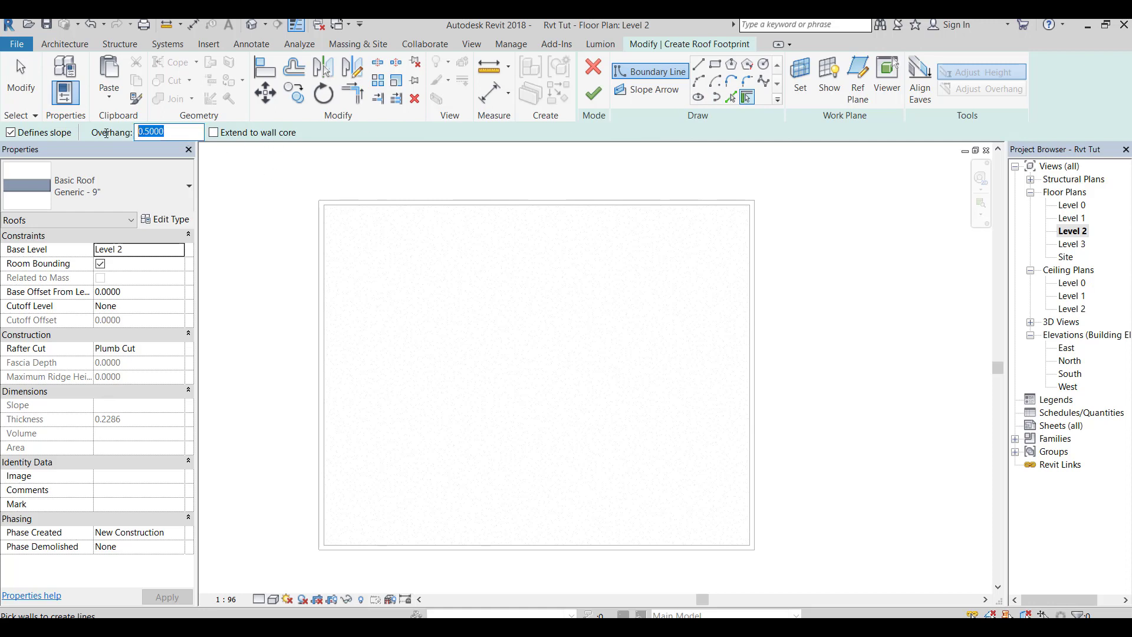
{"action": "type", "text": "2.0000"}
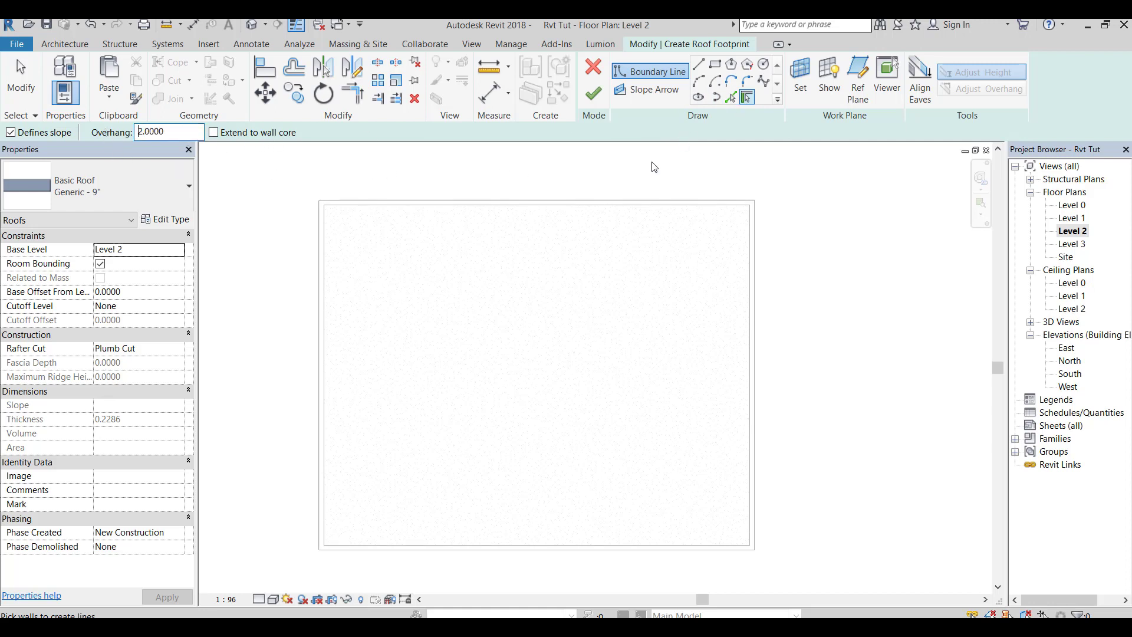
{"action": "mouse_move", "coordinate": [533, 210]}
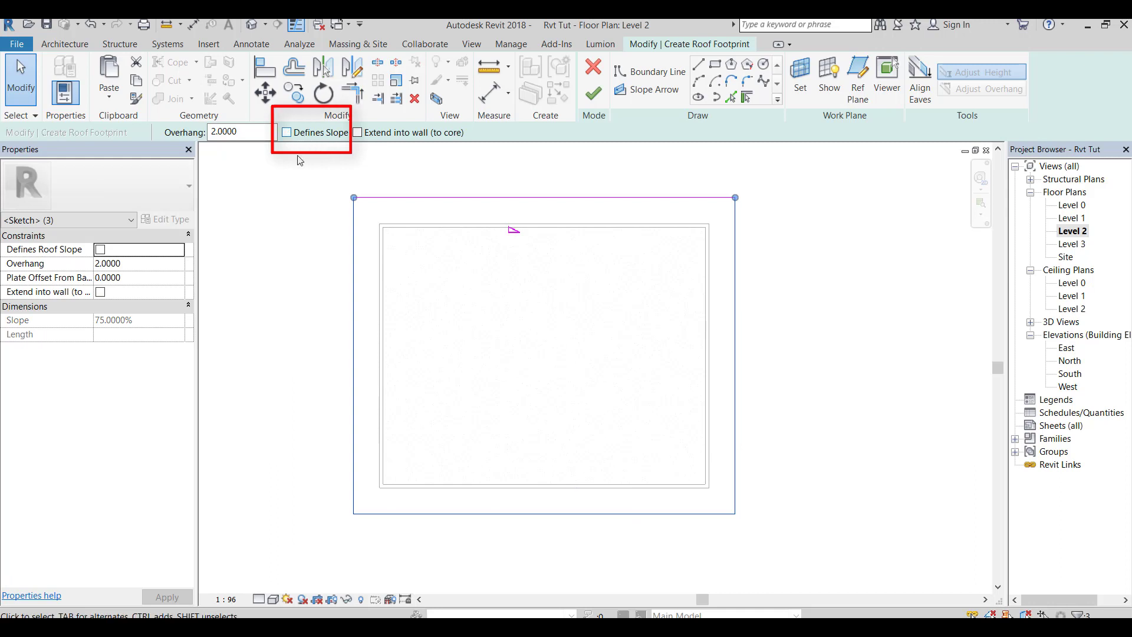
{"action": "left_click", "coordinate": [287, 132]}
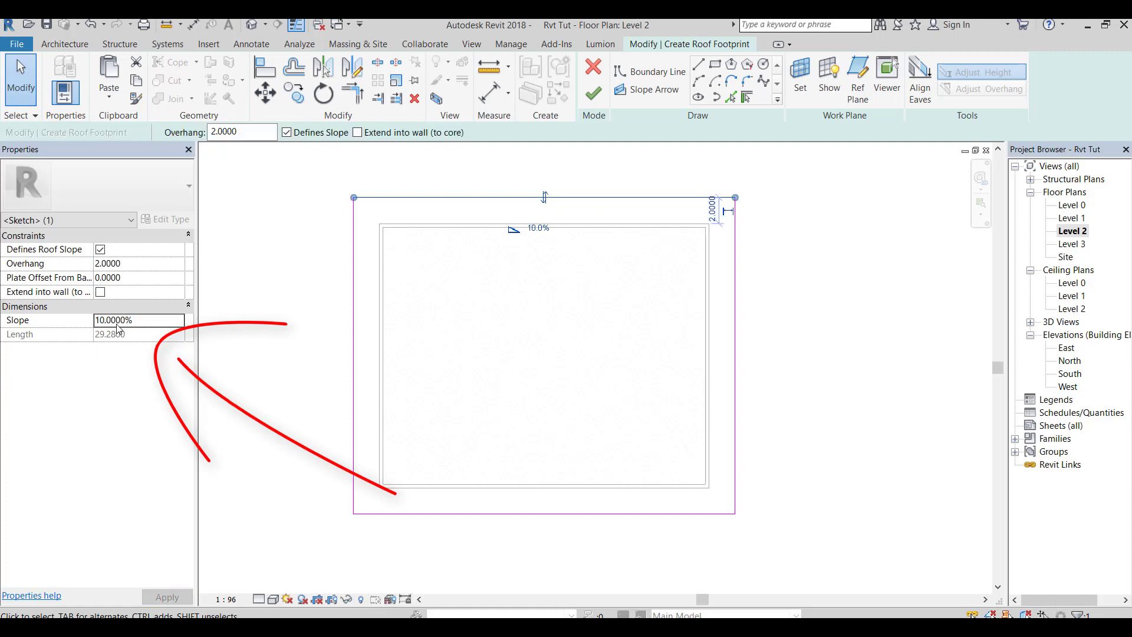
{"action": "left_click", "coordinate": [594, 75]}
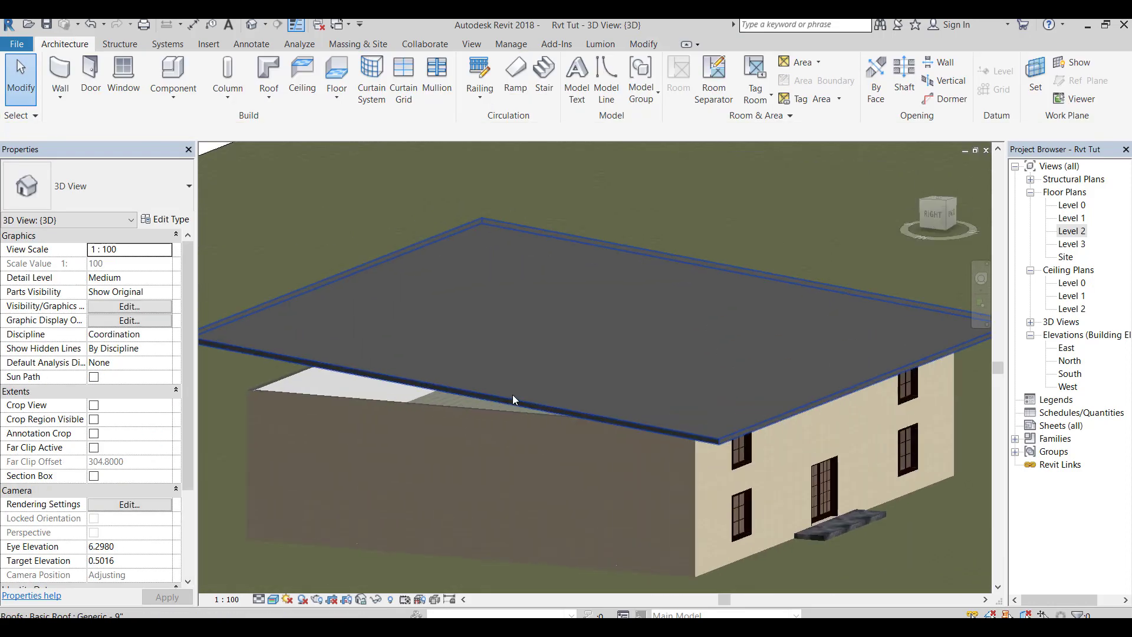
Step: Tab-select and delete the single-slope roof, then reopen the Level 2 plan
{"action": "key", "text": "Tab"}
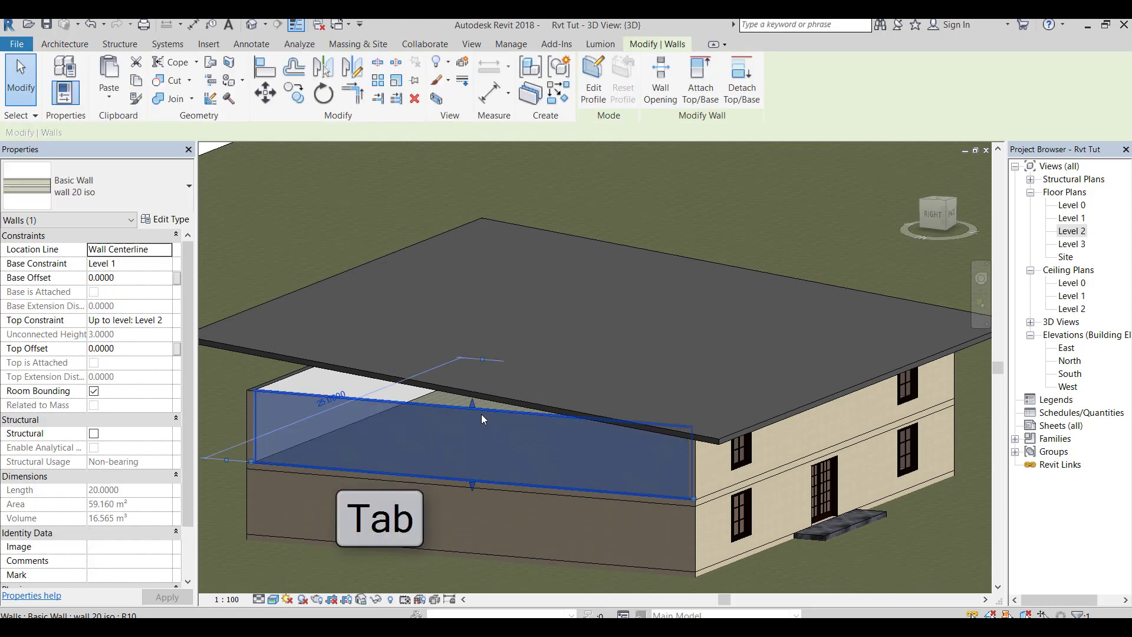
{"action": "left_click", "coordinate": [699, 79]}
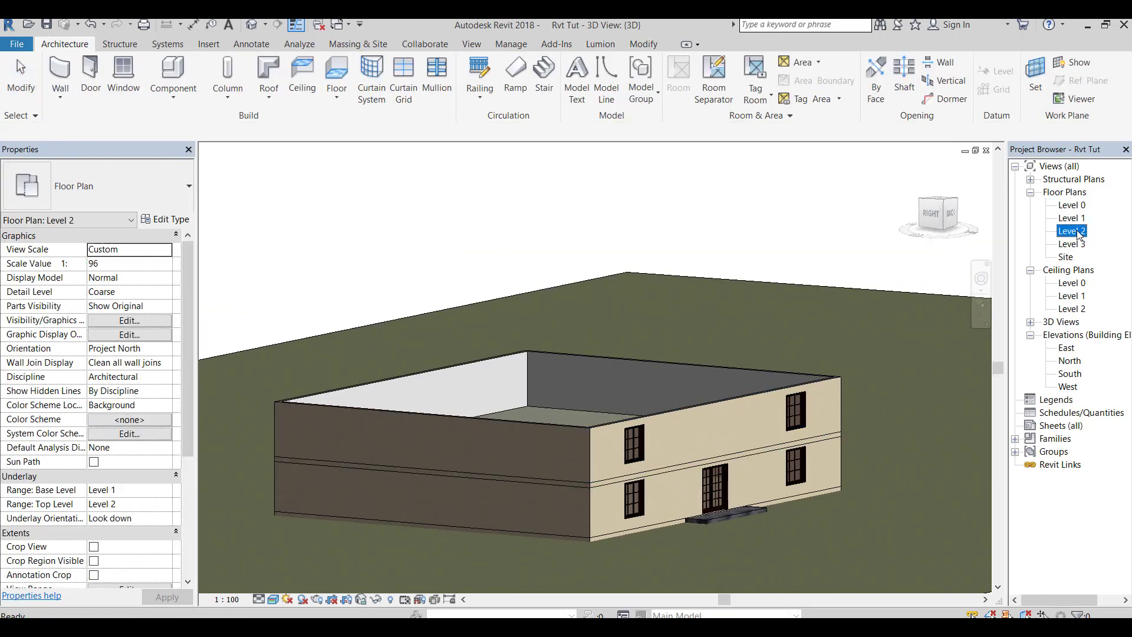
{"action": "double_click", "coordinate": [1071, 230]}
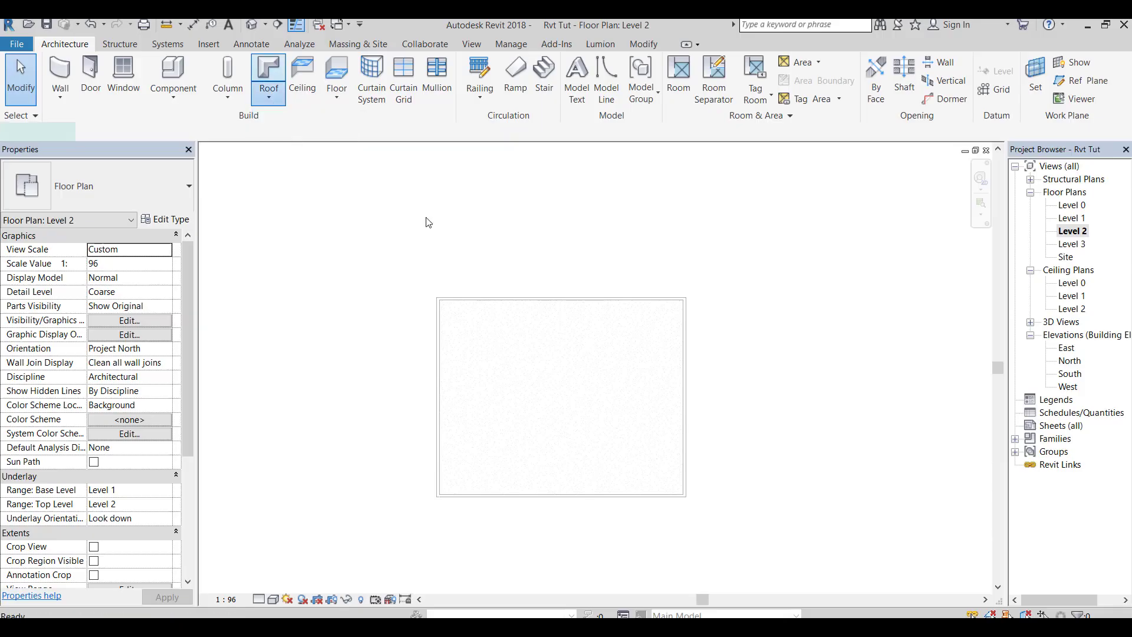
Step: Start a footprint roof with a 1.0000 overhang and pick the building walls as edges
{"action": "left_click", "coordinate": [268, 74]}
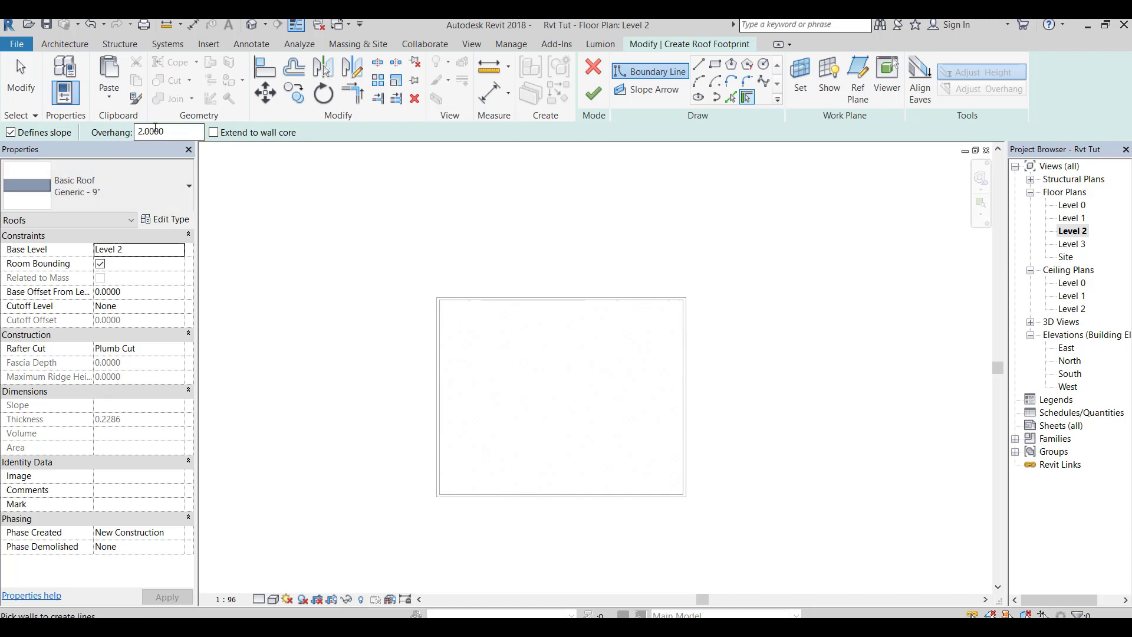
{"action": "triple_click", "coordinate": [170, 131]}
{"action": "type", "text": "1.0000"}
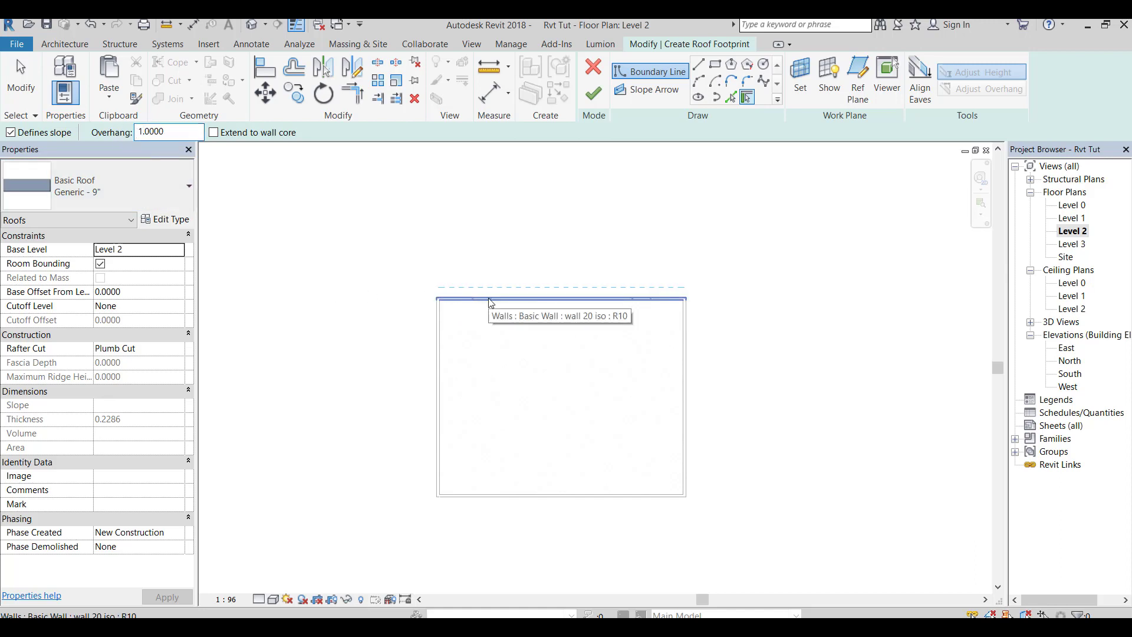
{"action": "mouse_move", "coordinate": [484, 299]}
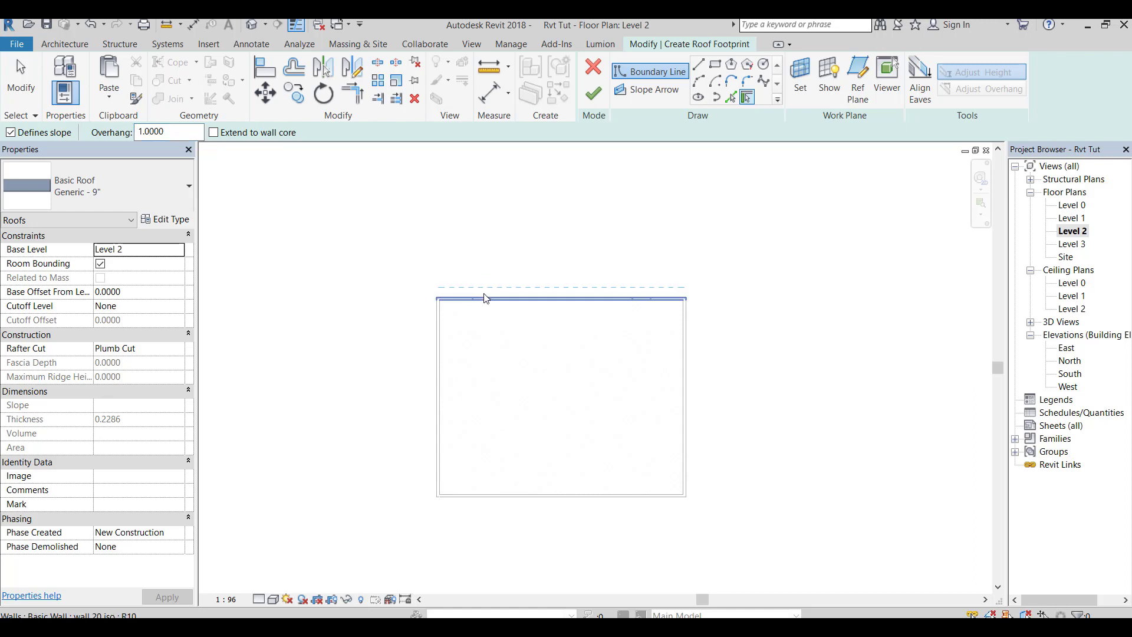
{"action": "left_click", "coordinate": [484, 298]}
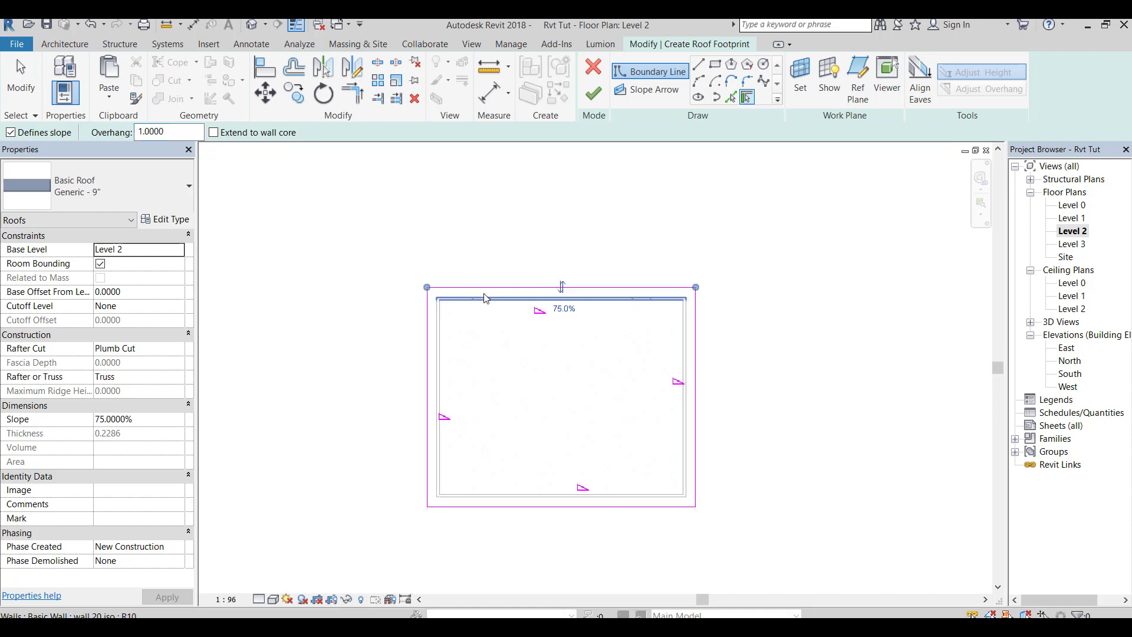
Step: Pick lines at a 5.0000 offset to sketch the inner rectangle, then finish the roof
{"action": "left_click", "coordinate": [731, 98]}
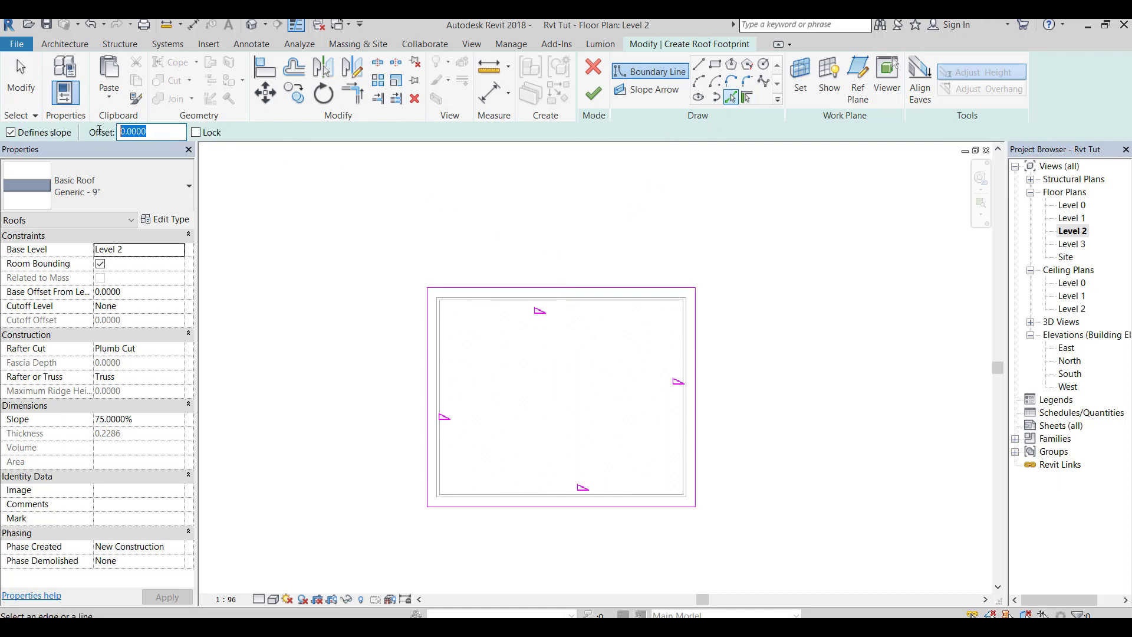
{"action": "type", "text": "5.0000"}
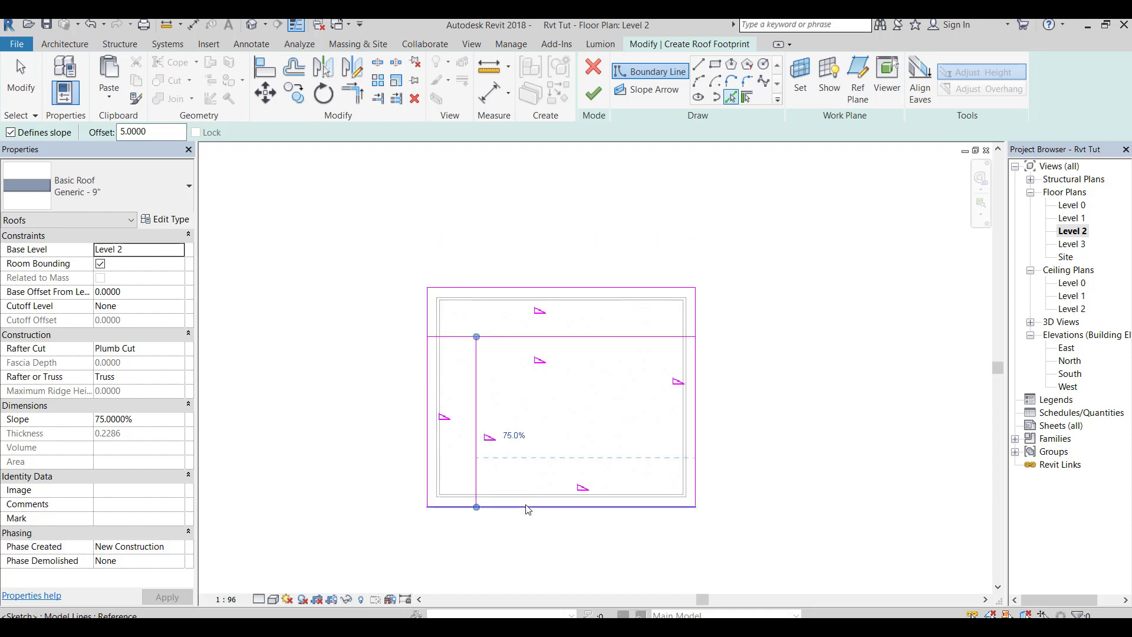
{"action": "left_click", "coordinate": [611, 433]}
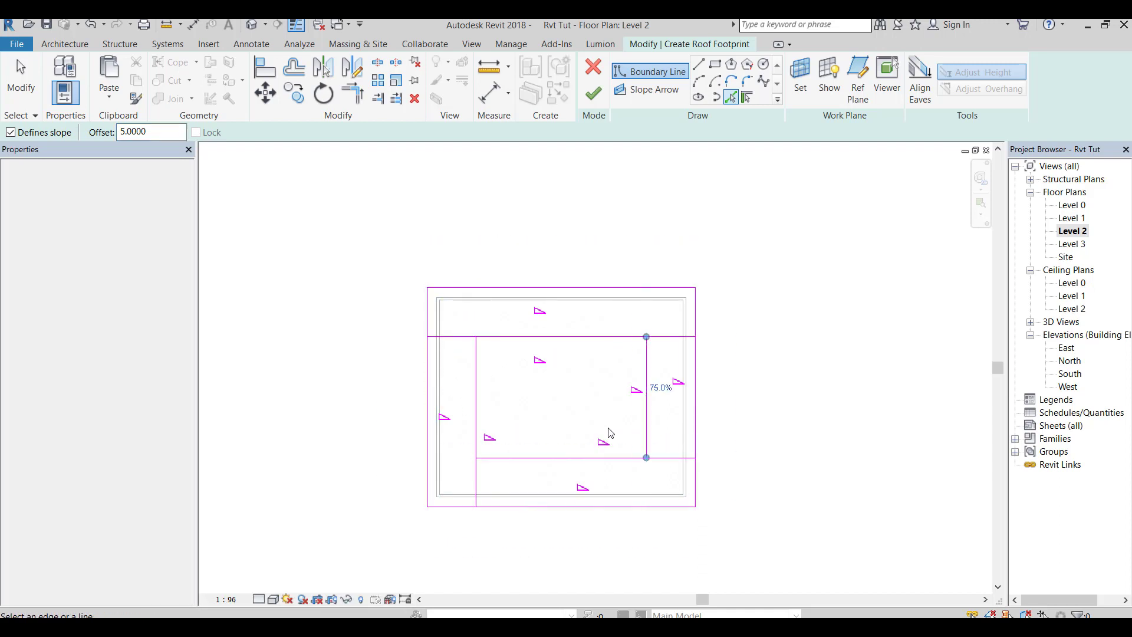
{"action": "left_click", "coordinate": [645, 397]}
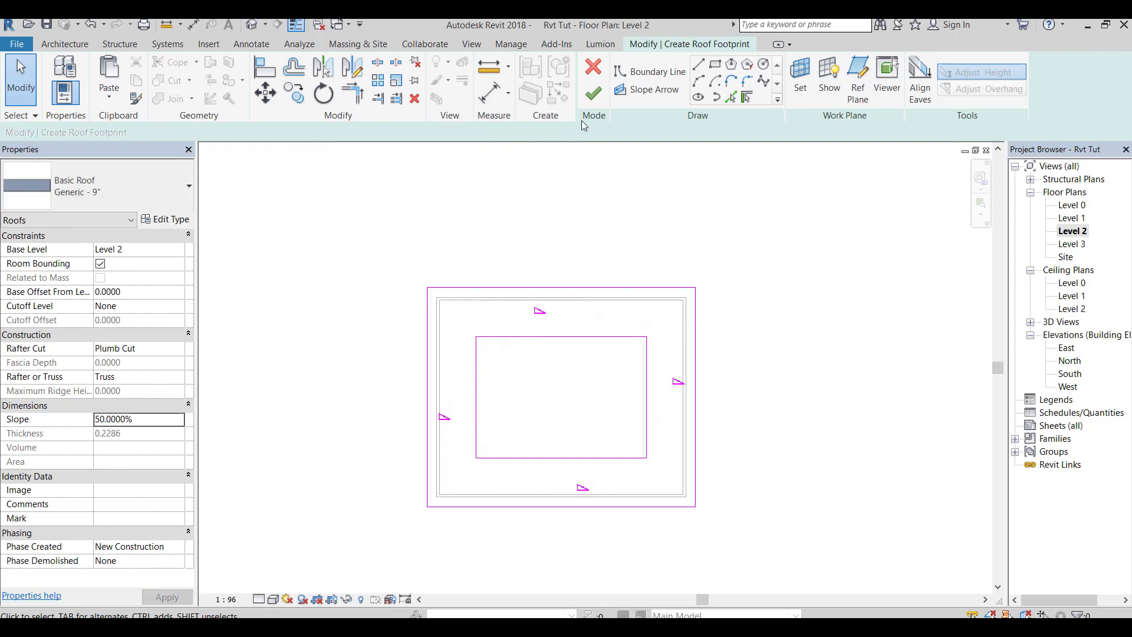
{"action": "left_click", "coordinate": [594, 93]}
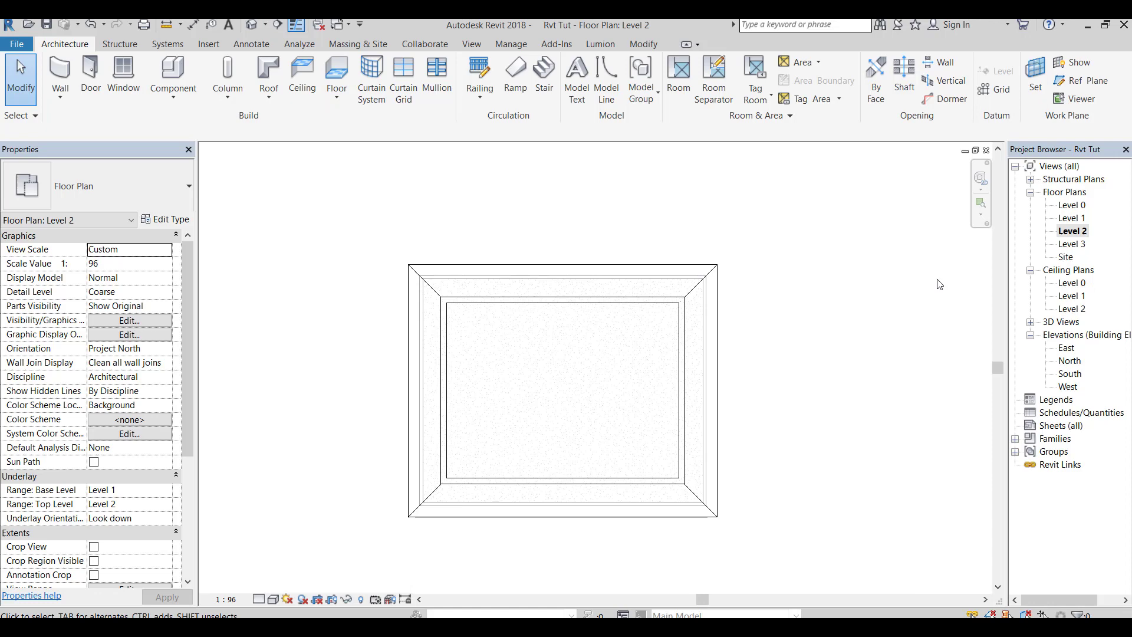
Step: On Level 3, add a 75%-slope footprint roof over the inner rectangle and place a section line
{"action": "double_click", "coordinate": [1073, 244]}
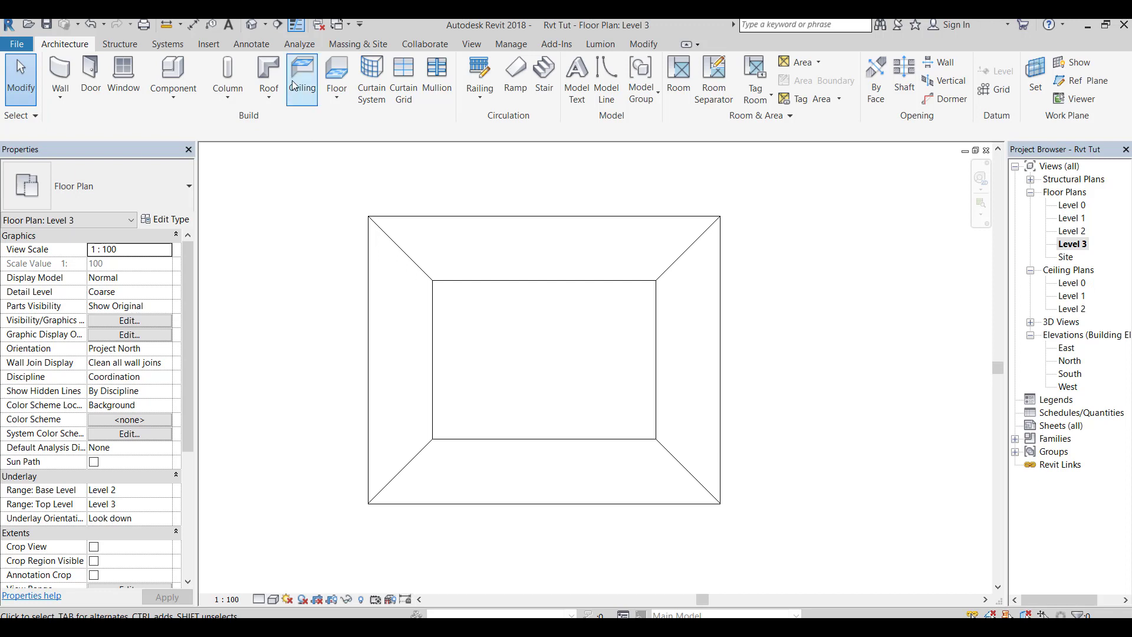
{"action": "left_click", "coordinate": [268, 72]}
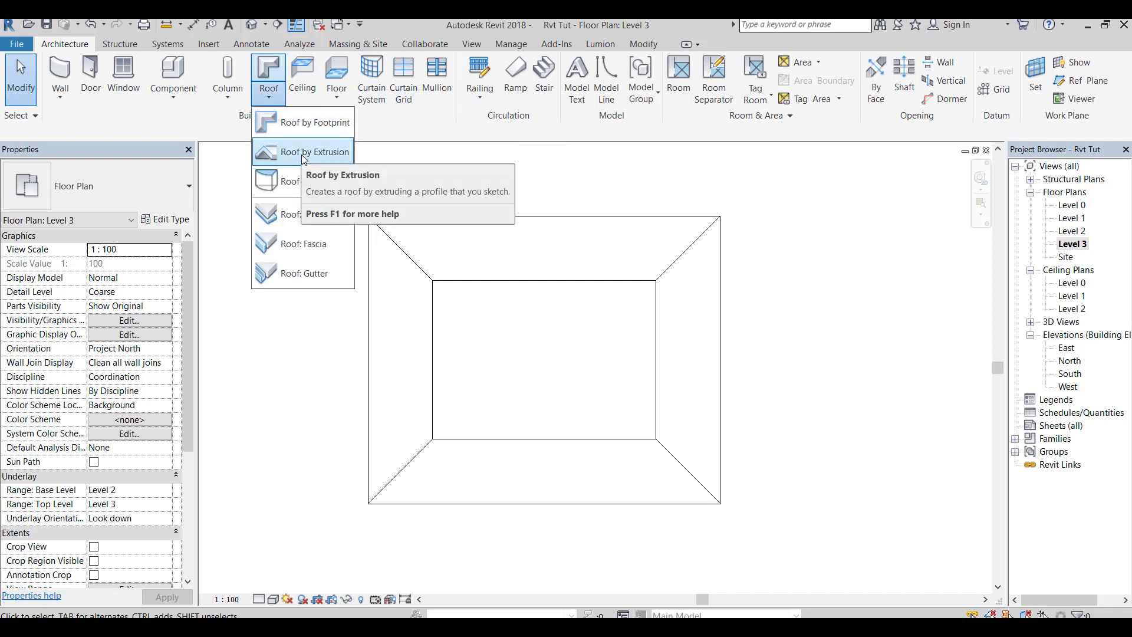
{"action": "mouse_move", "coordinate": [305, 123]}
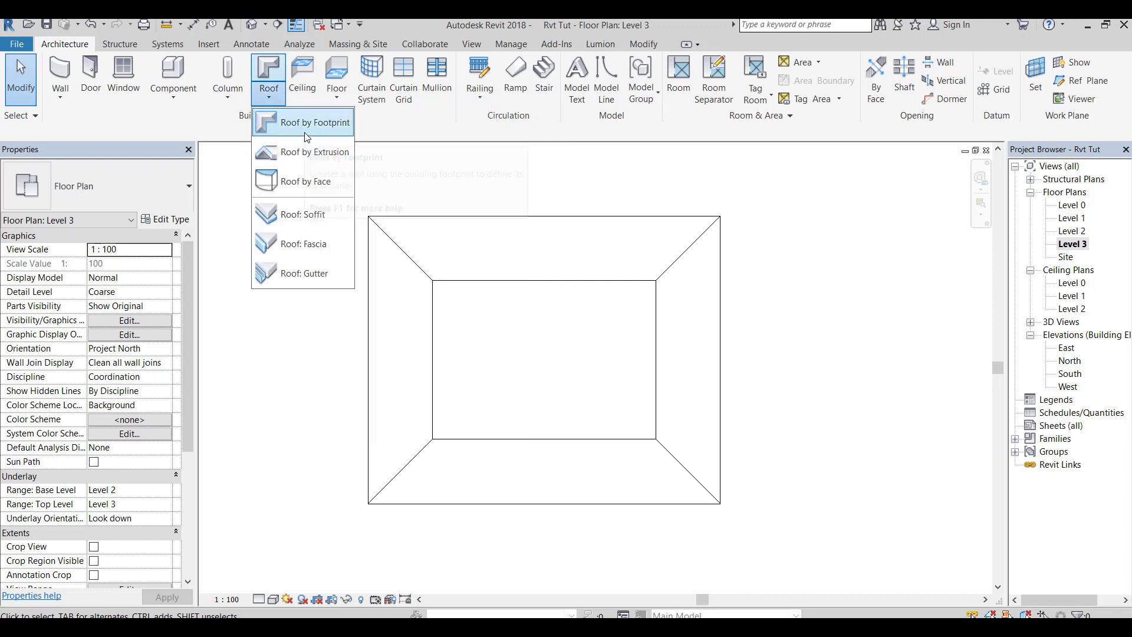
{"action": "left_click", "coordinate": [314, 122]}
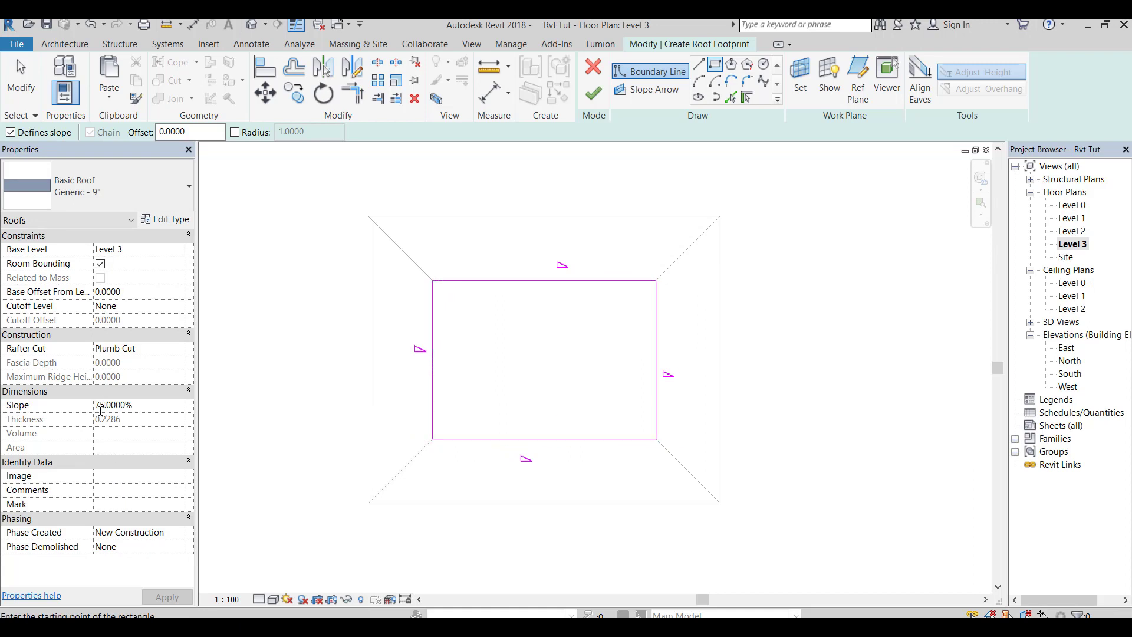
{"action": "left_click", "coordinate": [594, 94]}
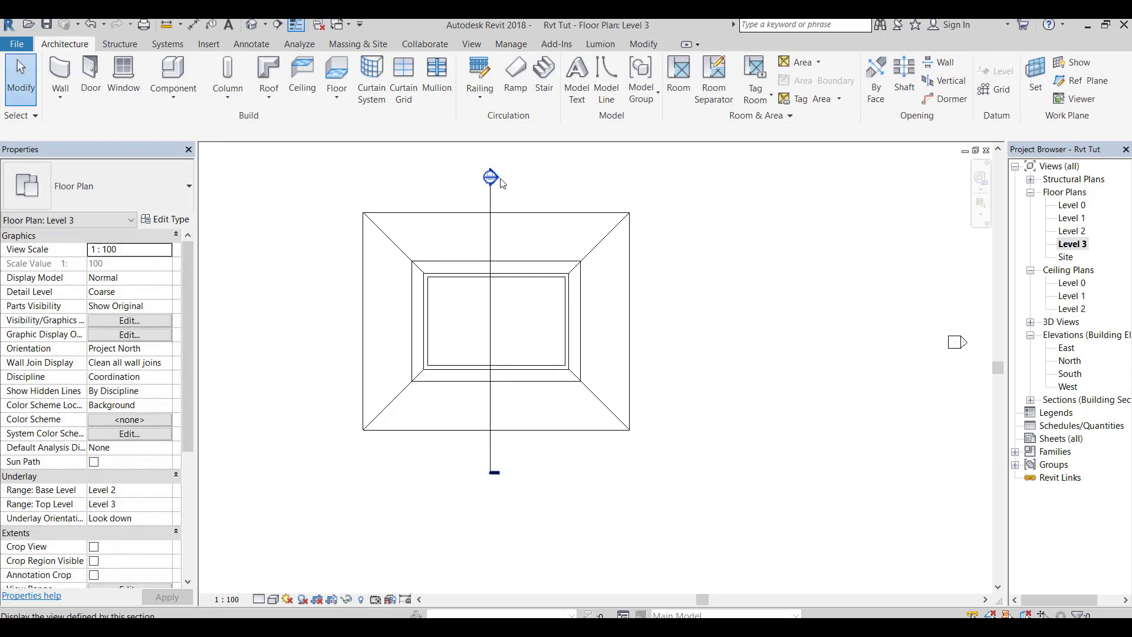
Step: In Section 1, move the upper roof from its edge midpoint onto the lower roof's edge
{"action": "double_click", "coordinate": [490, 177]}
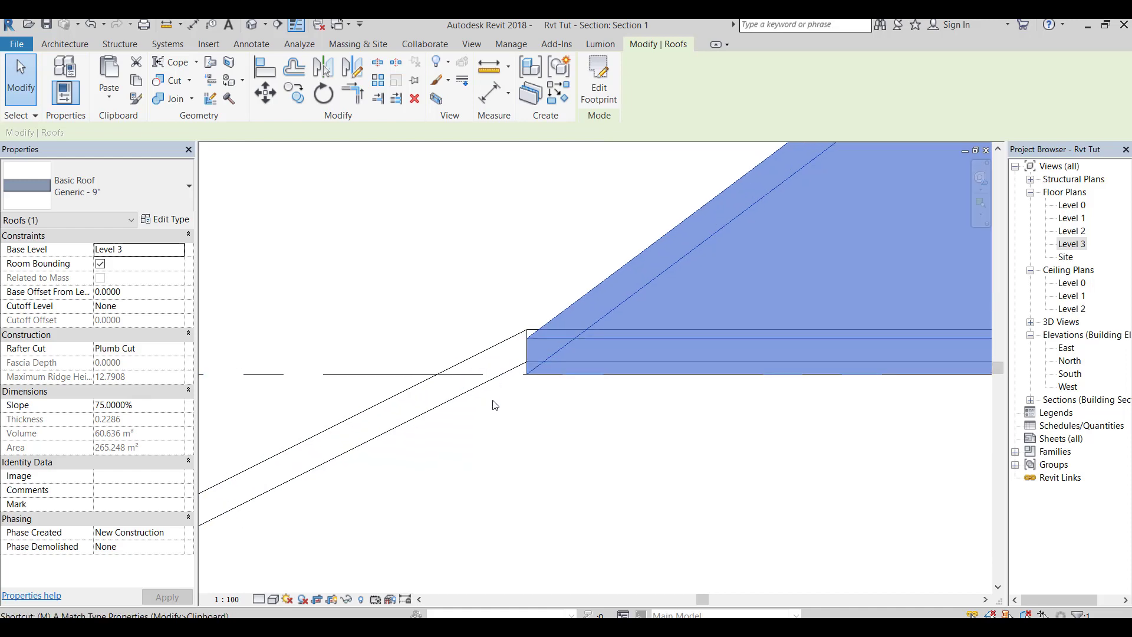
{"action": "key", "text": "m"}
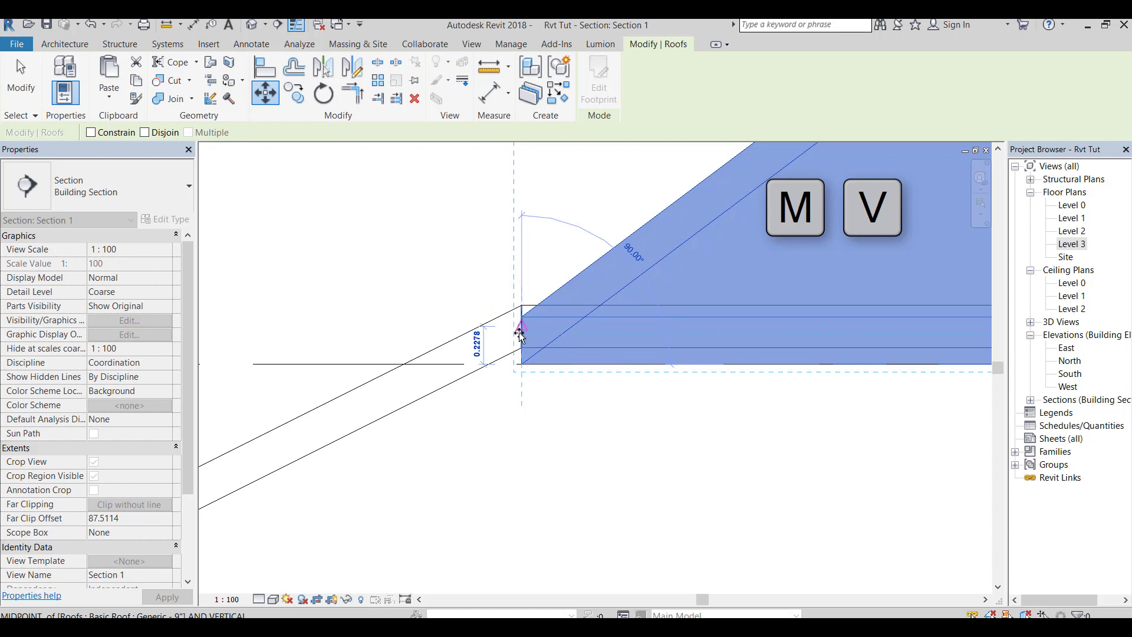
{"action": "left_click", "coordinate": [520, 332]}
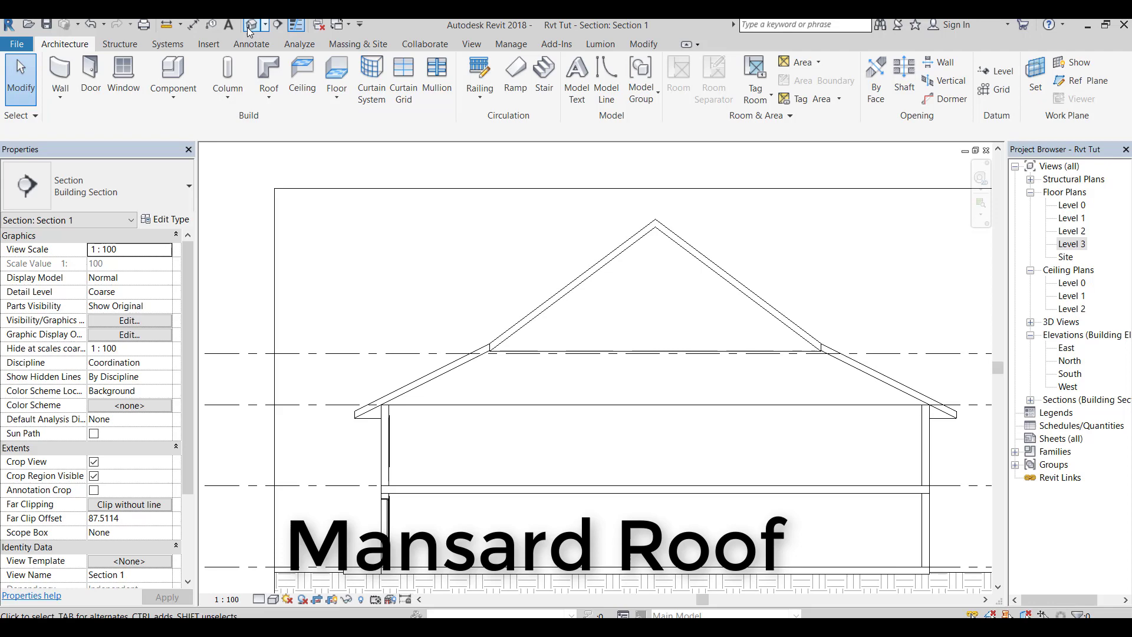
Step: Delete Section 1, confirming the warning, and show the roofless building in 3D
{"action": "left_click", "coordinate": [254, 24]}
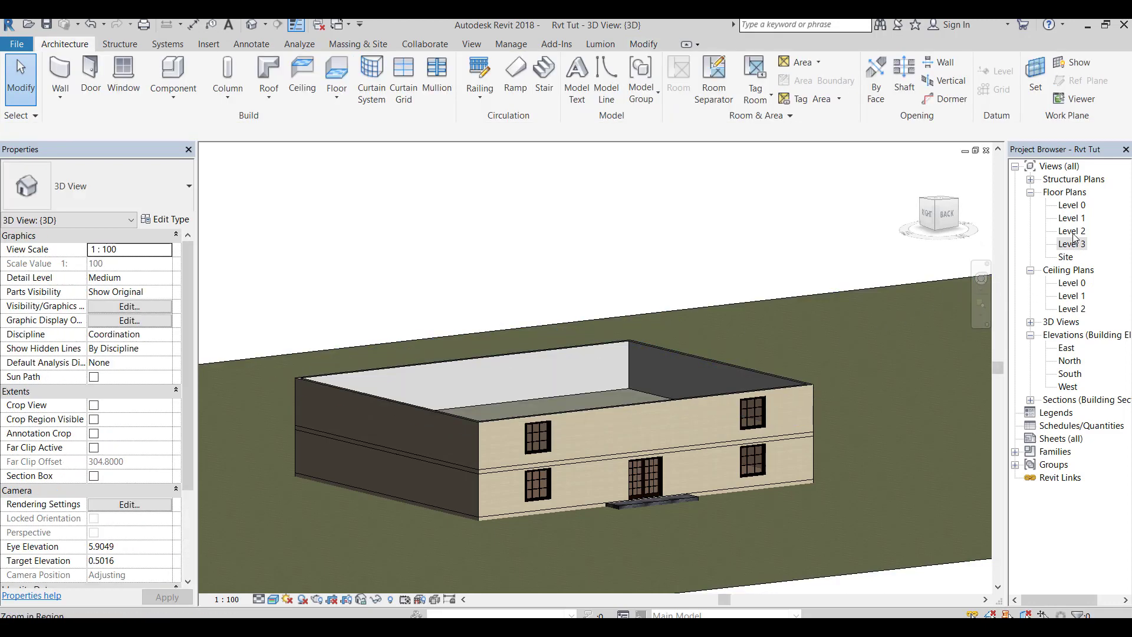
{"action": "double_click", "coordinate": [1072, 231]}
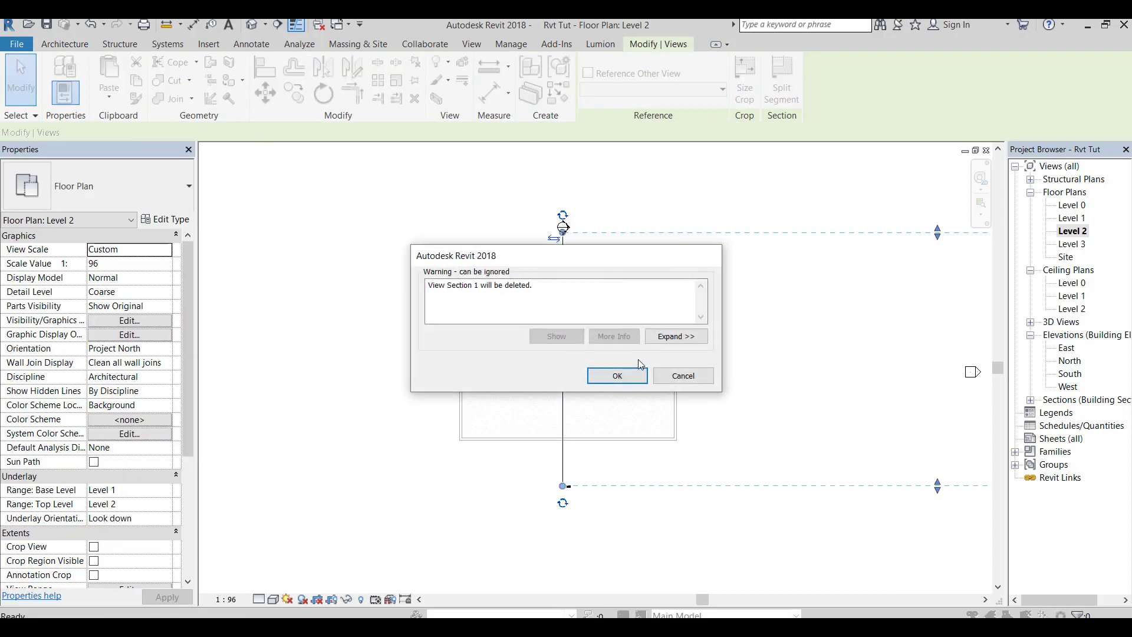
{"action": "left_click", "coordinate": [616, 376]}
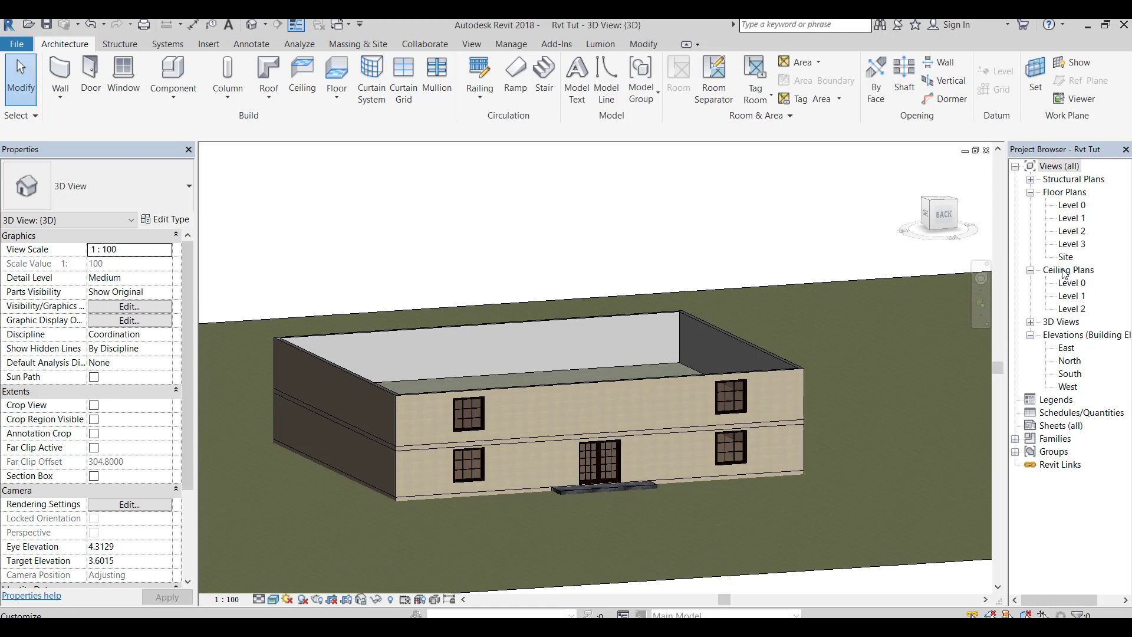
Step: On Level 2, sketch a roof footprint offset 1 from the walls, with two edges sloping 50%
{"action": "double_click", "coordinate": [1072, 231]}
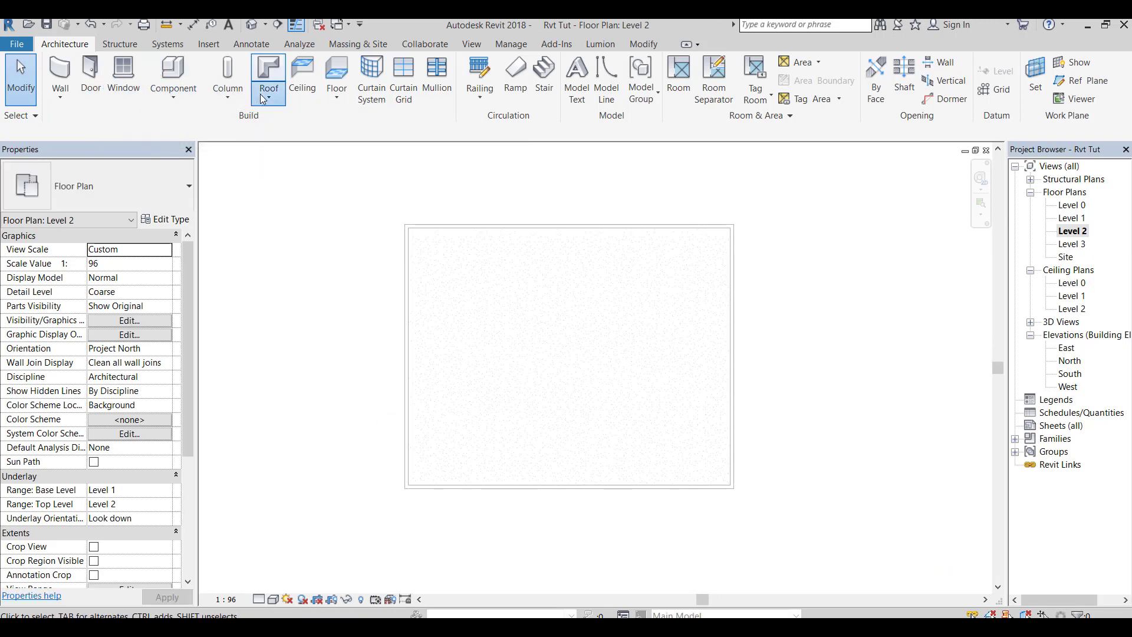
{"action": "left_click", "coordinate": [267, 76]}
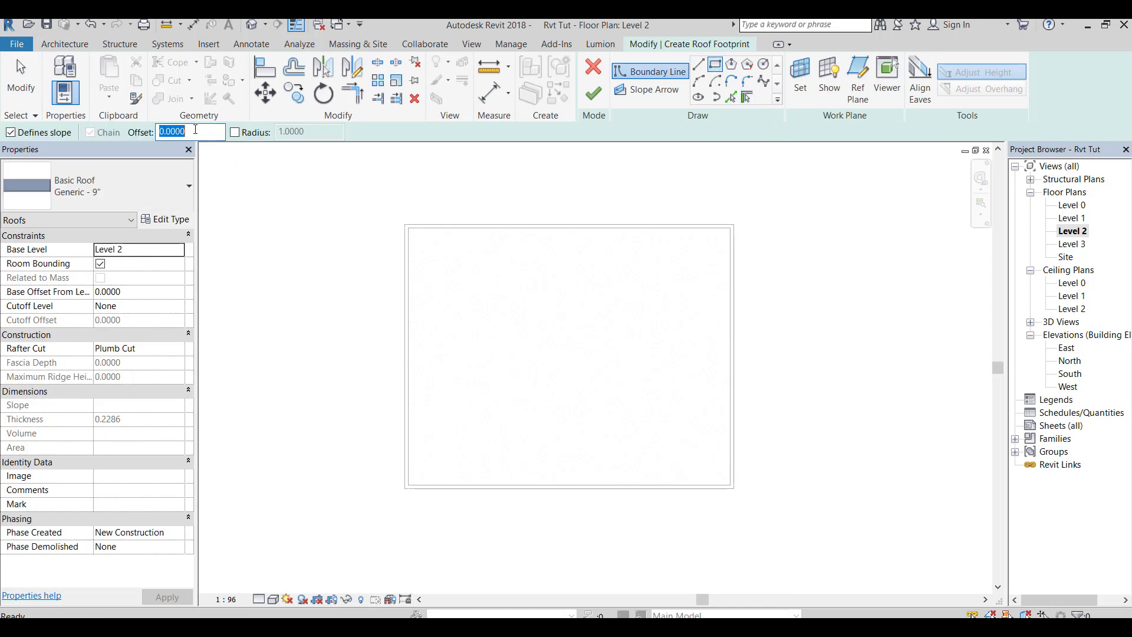
{"action": "type", "text": "1"}
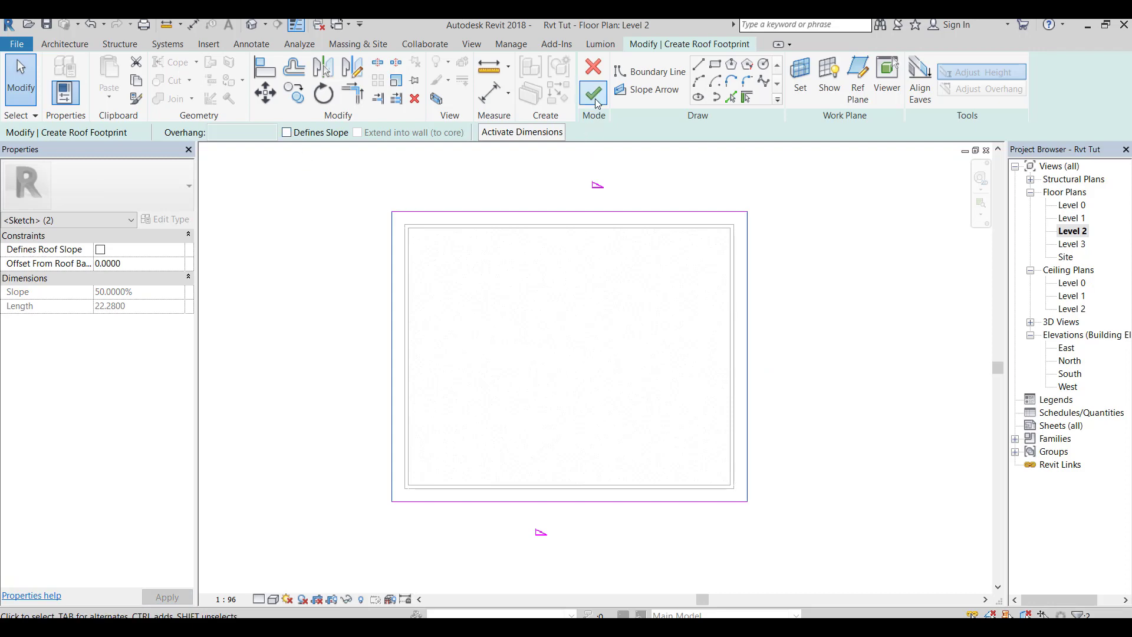
{"action": "left_click", "coordinate": [592, 94]}
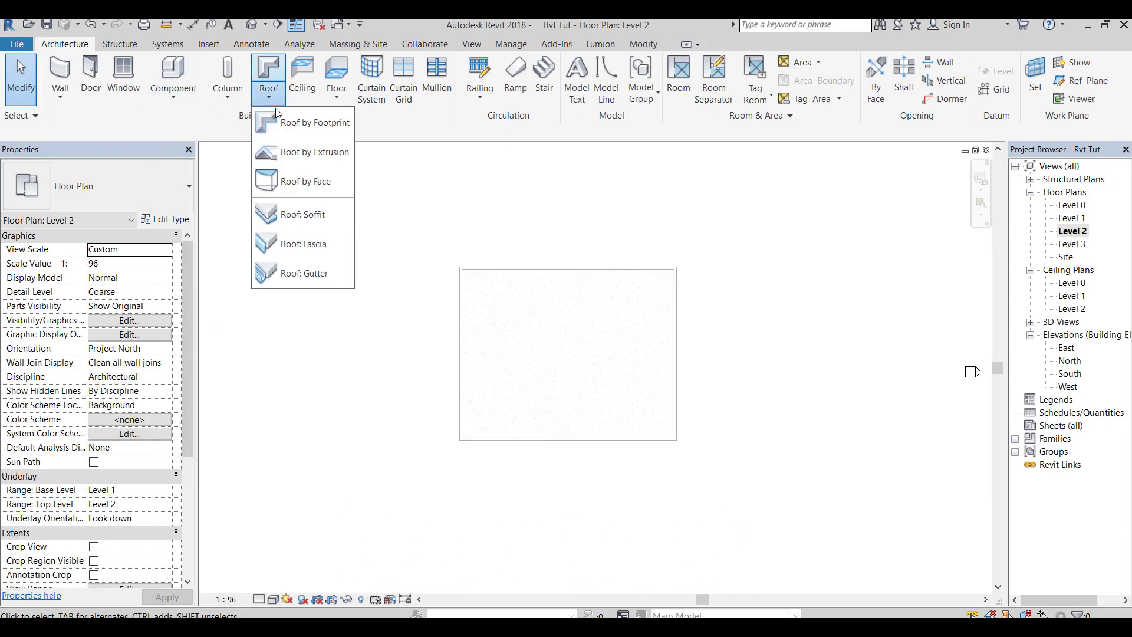
Step: Create a footprint roof with all four edges sloping 75%, forming a hipped roof
{"action": "left_click", "coordinate": [316, 122]}
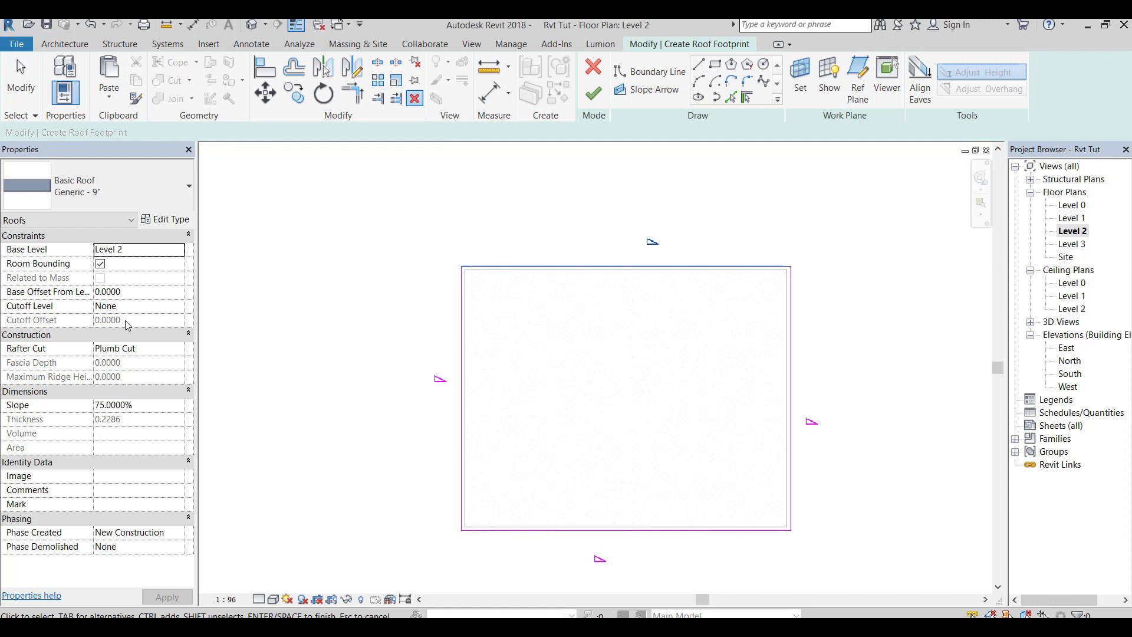
{"action": "mouse_move", "coordinate": [554, 223]}
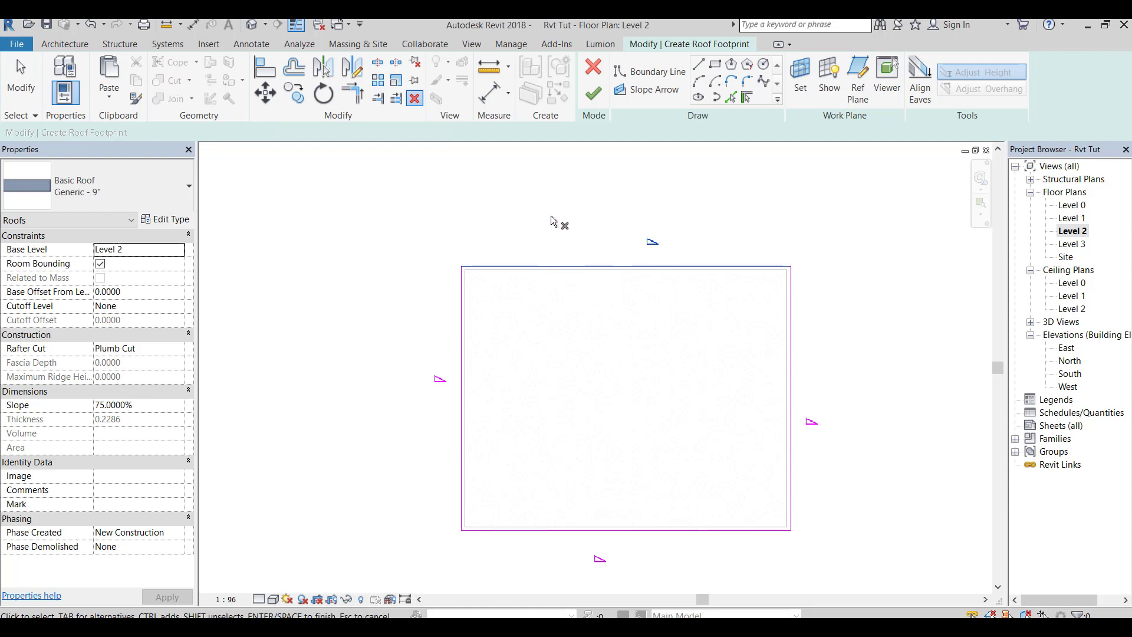
{"action": "left_click", "coordinate": [625, 266]}
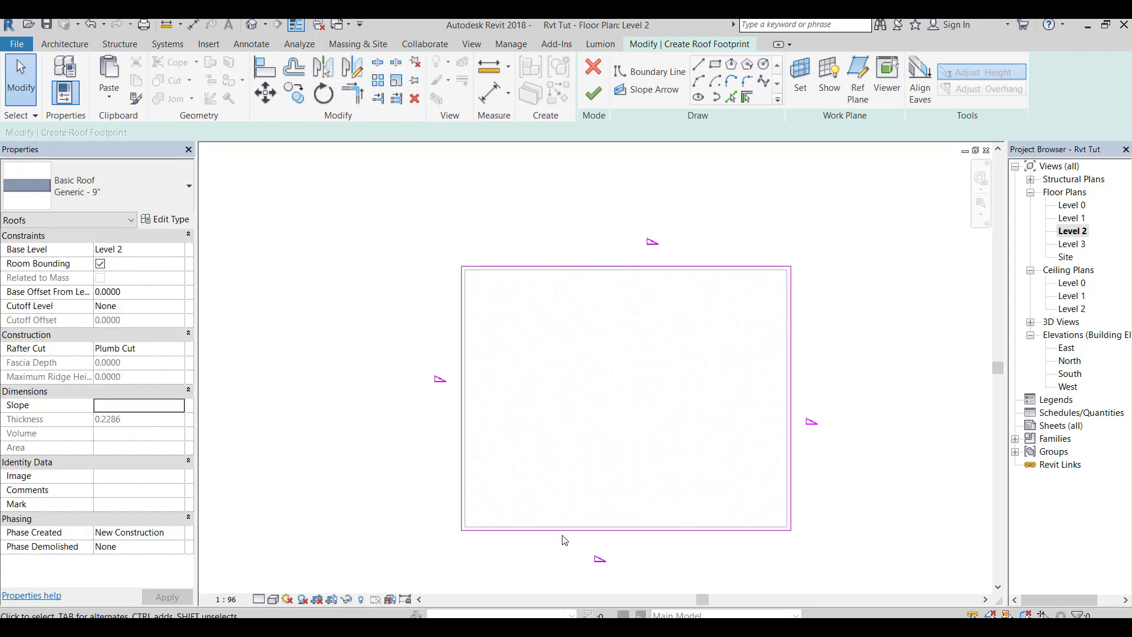
{"action": "left_click", "coordinate": [625, 529]}
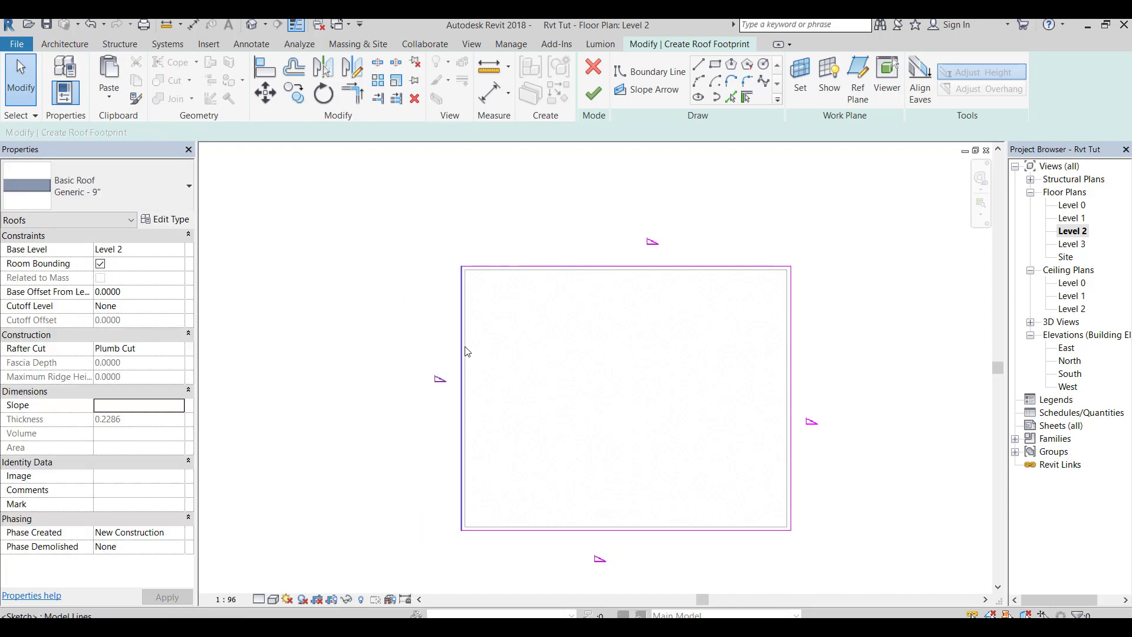
{"action": "mouse_move", "coordinate": [466, 353]}
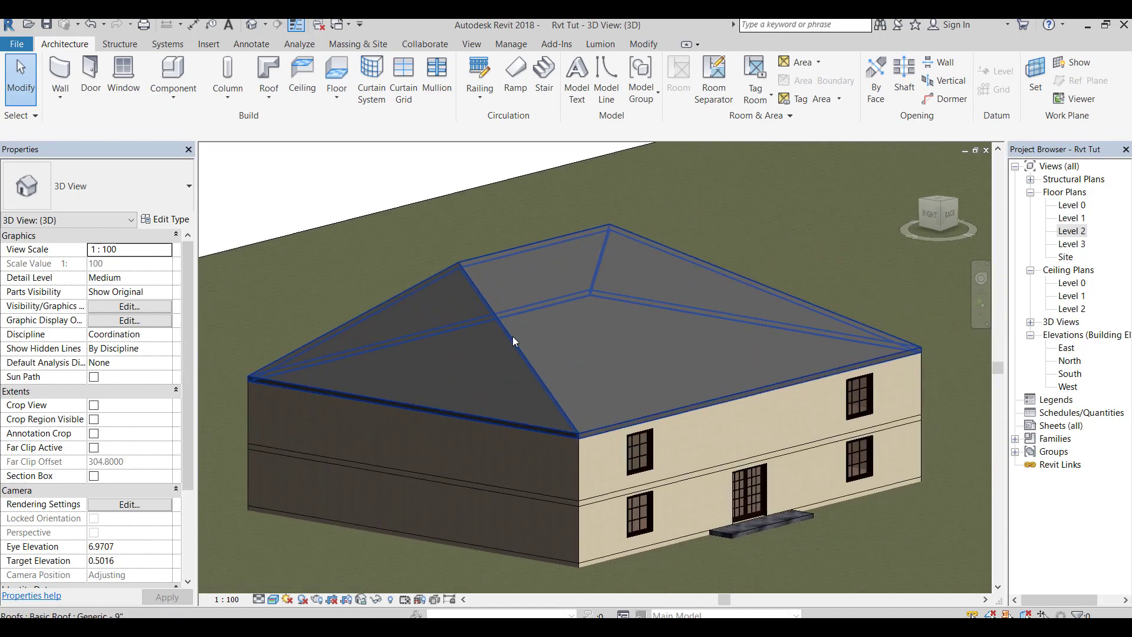
{"action": "left_click", "coordinate": [377, 189]}
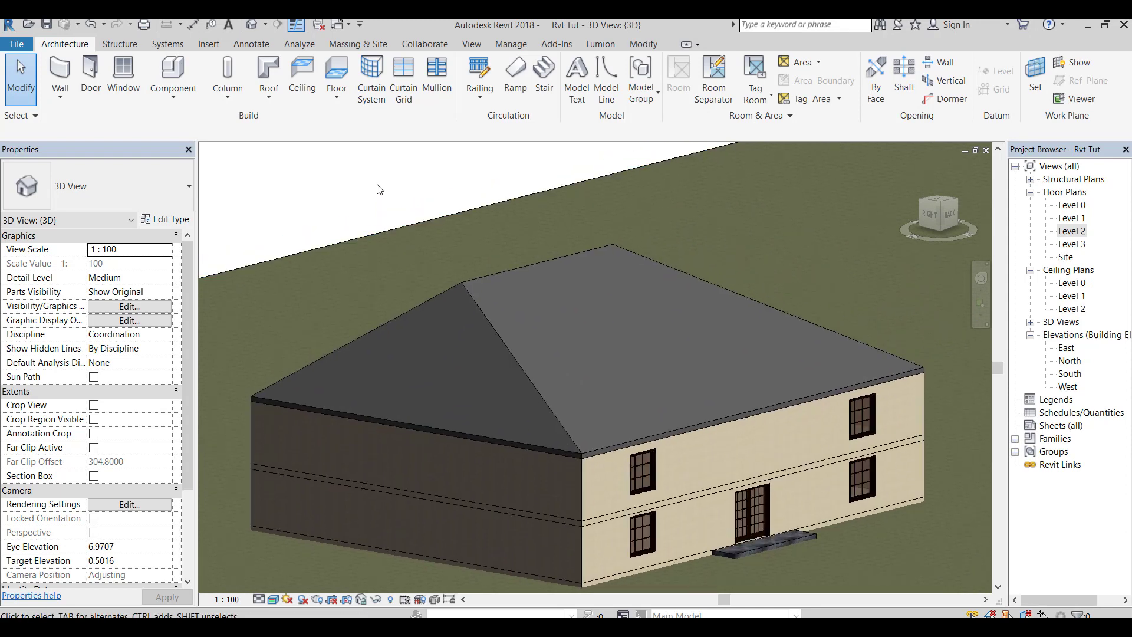
{"action": "mouse_move", "coordinate": [460, 315]}
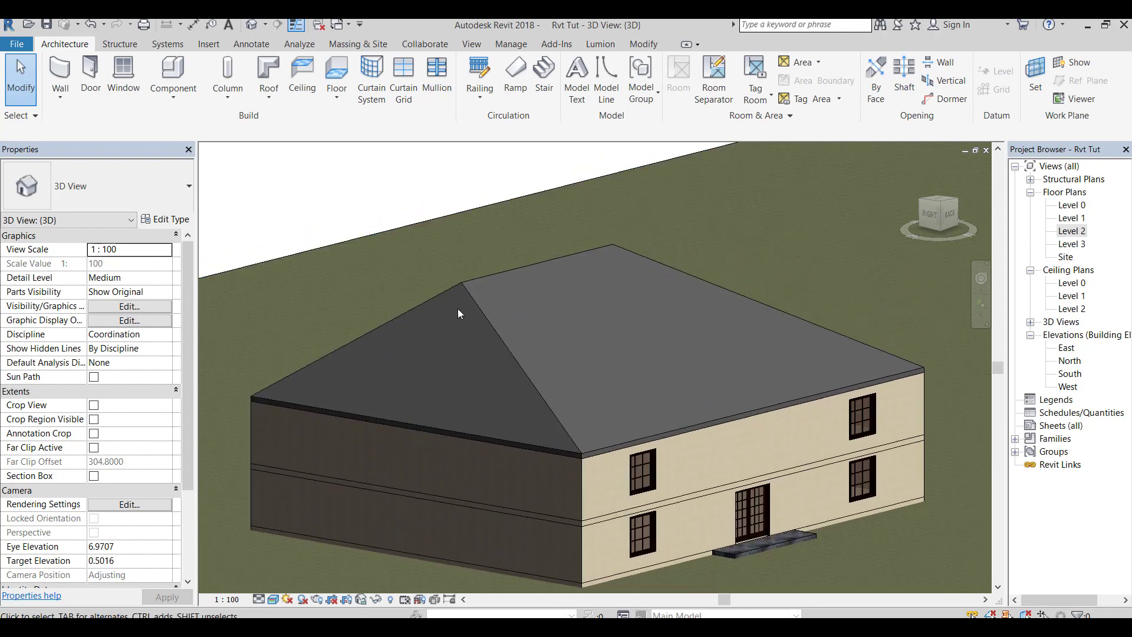
{"action": "left_click", "coordinate": [511, 45]}
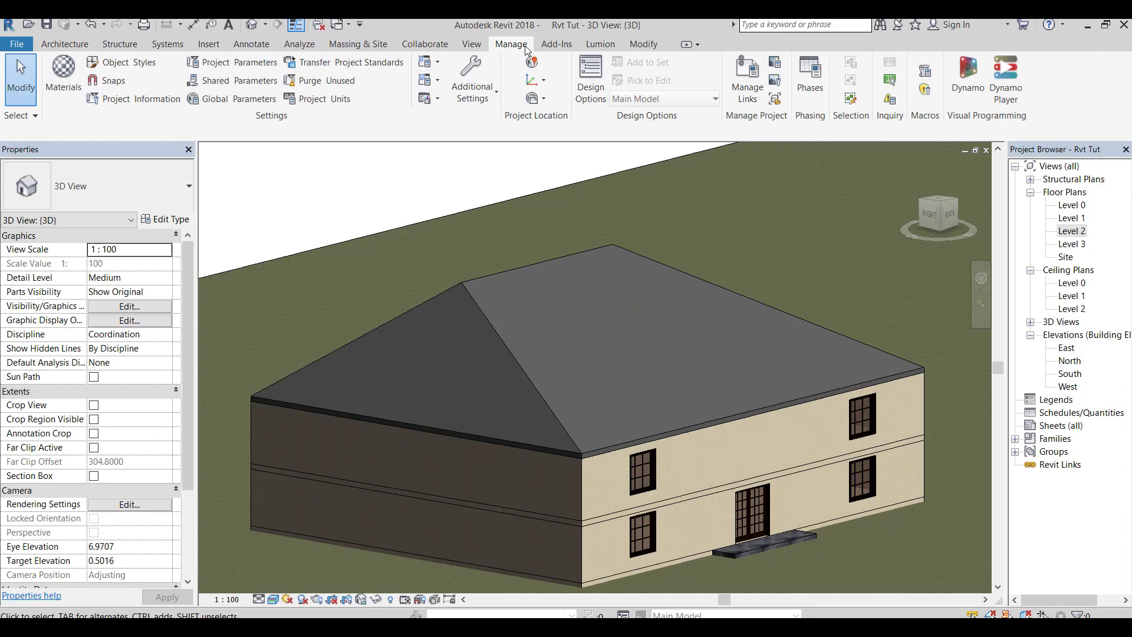
{"action": "left_click", "coordinate": [643, 44]}
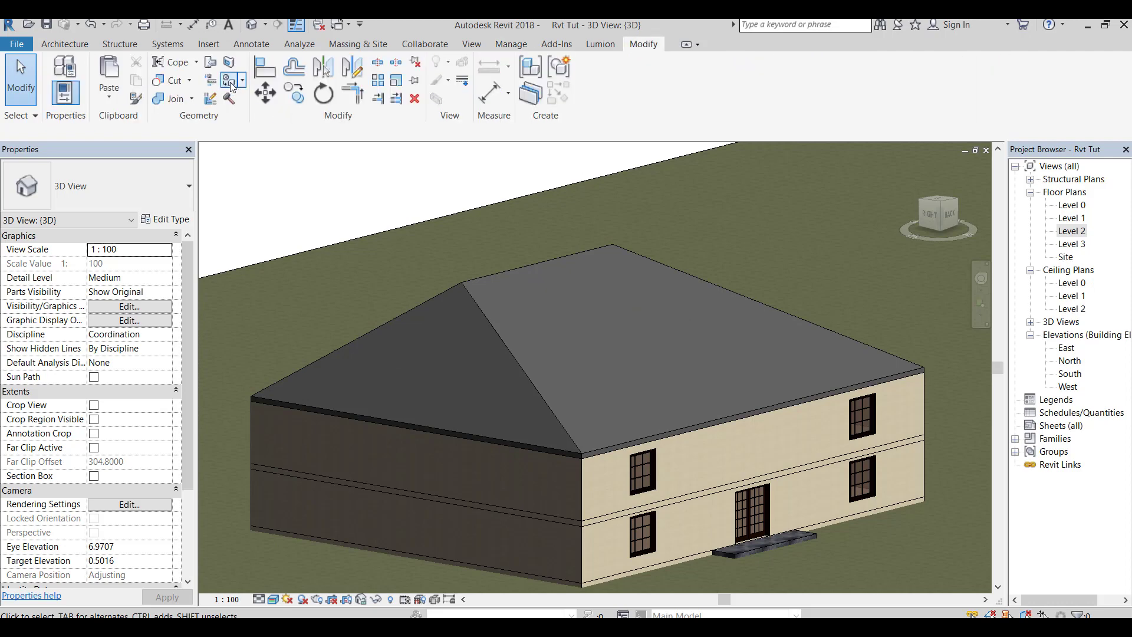
Step: Start the Paint tool, search materials for 'bri', then filter project materials to Wood
{"action": "left_click", "coordinate": [231, 78]}
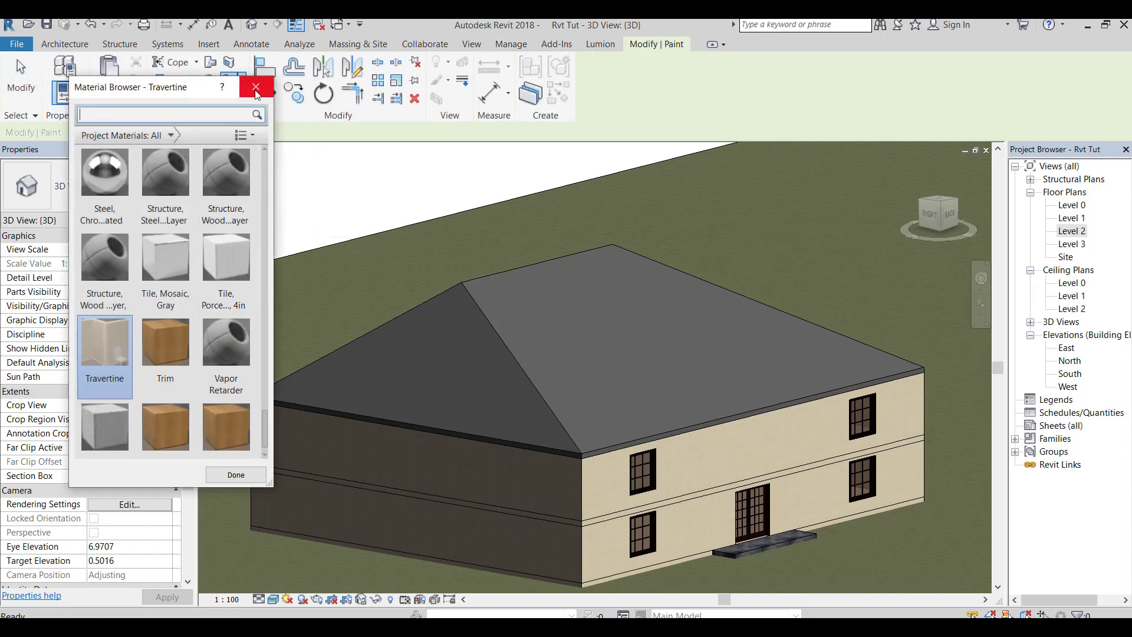
{"action": "mouse_move", "coordinate": [179, 115]}
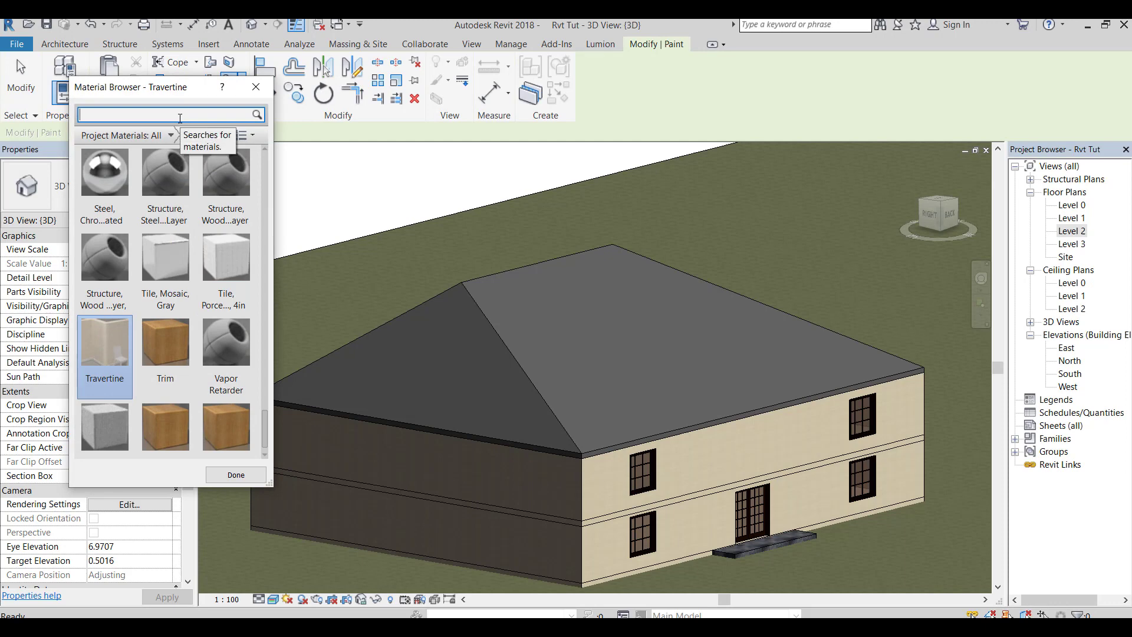
{"action": "type", "text": "bri"}
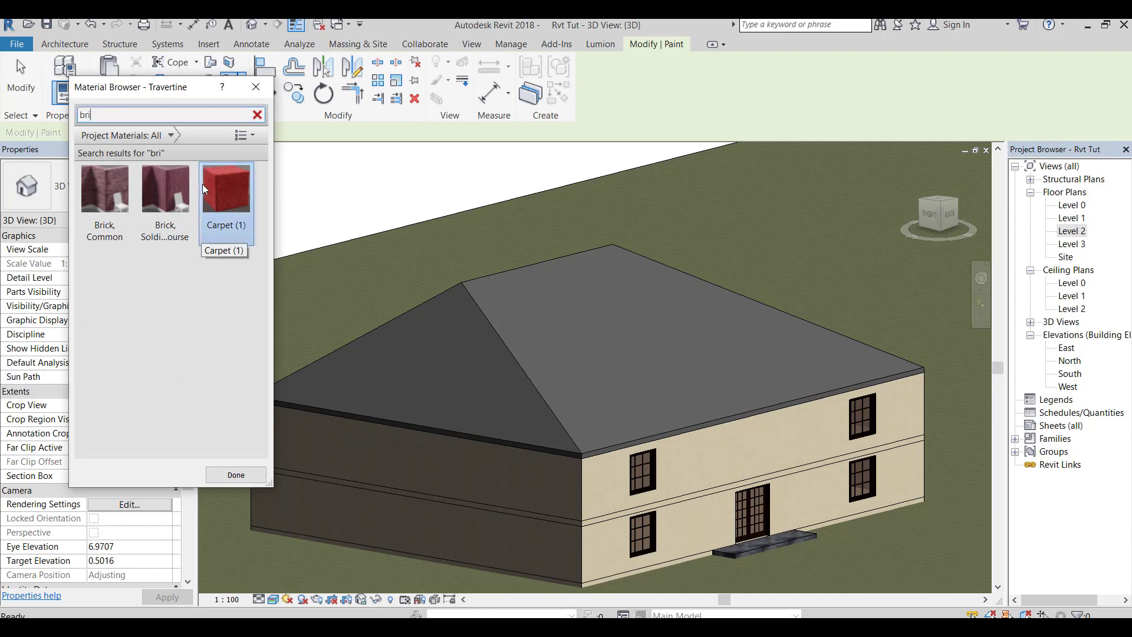
{"action": "left_click", "coordinate": [158, 135]}
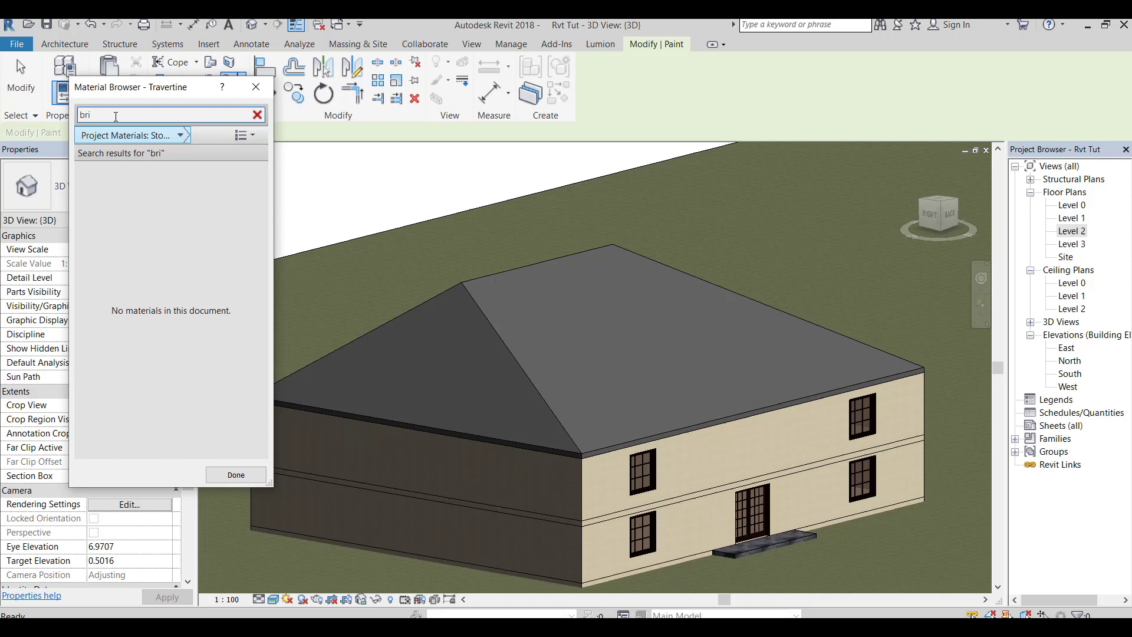
{"action": "left_click", "coordinate": [256, 115]}
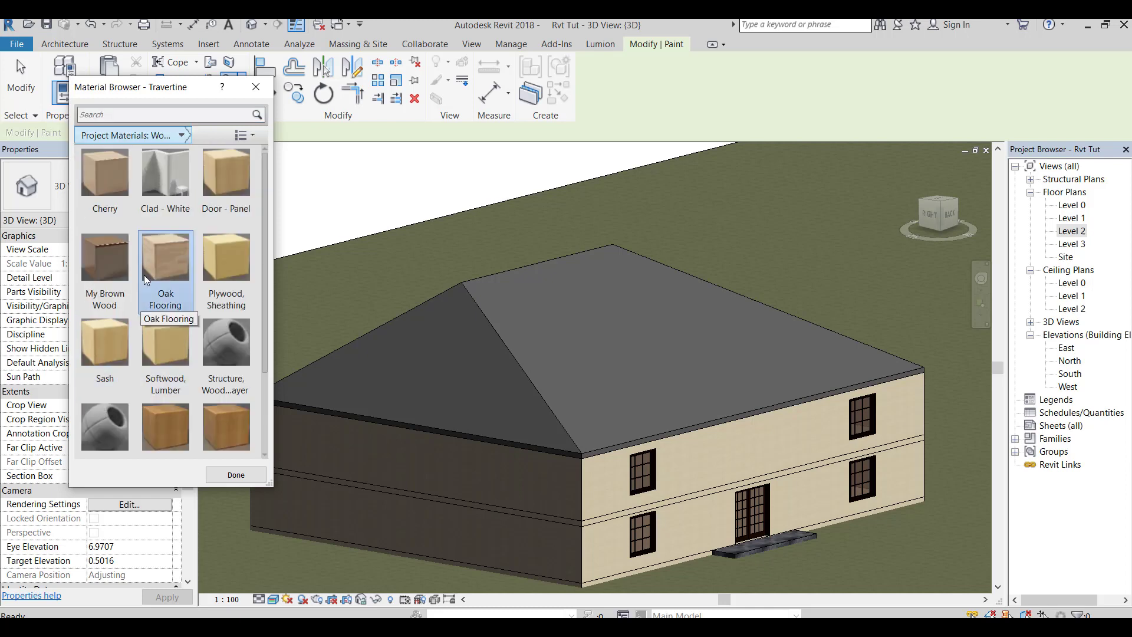
{"action": "scroll", "scroll_direction": "down", "scroll_amount": 3}
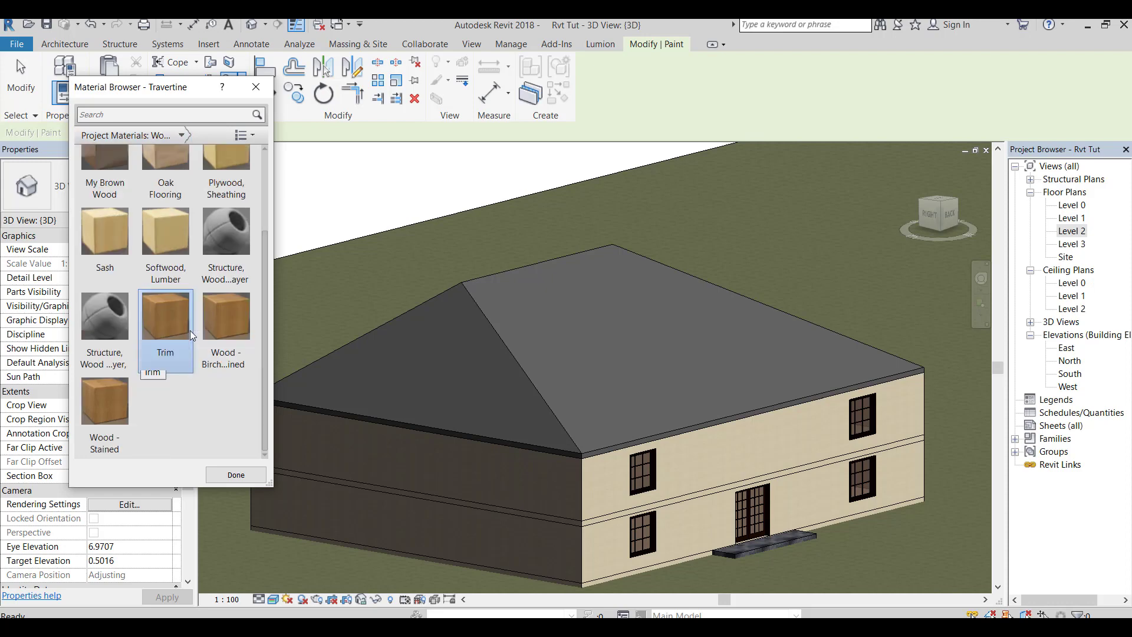